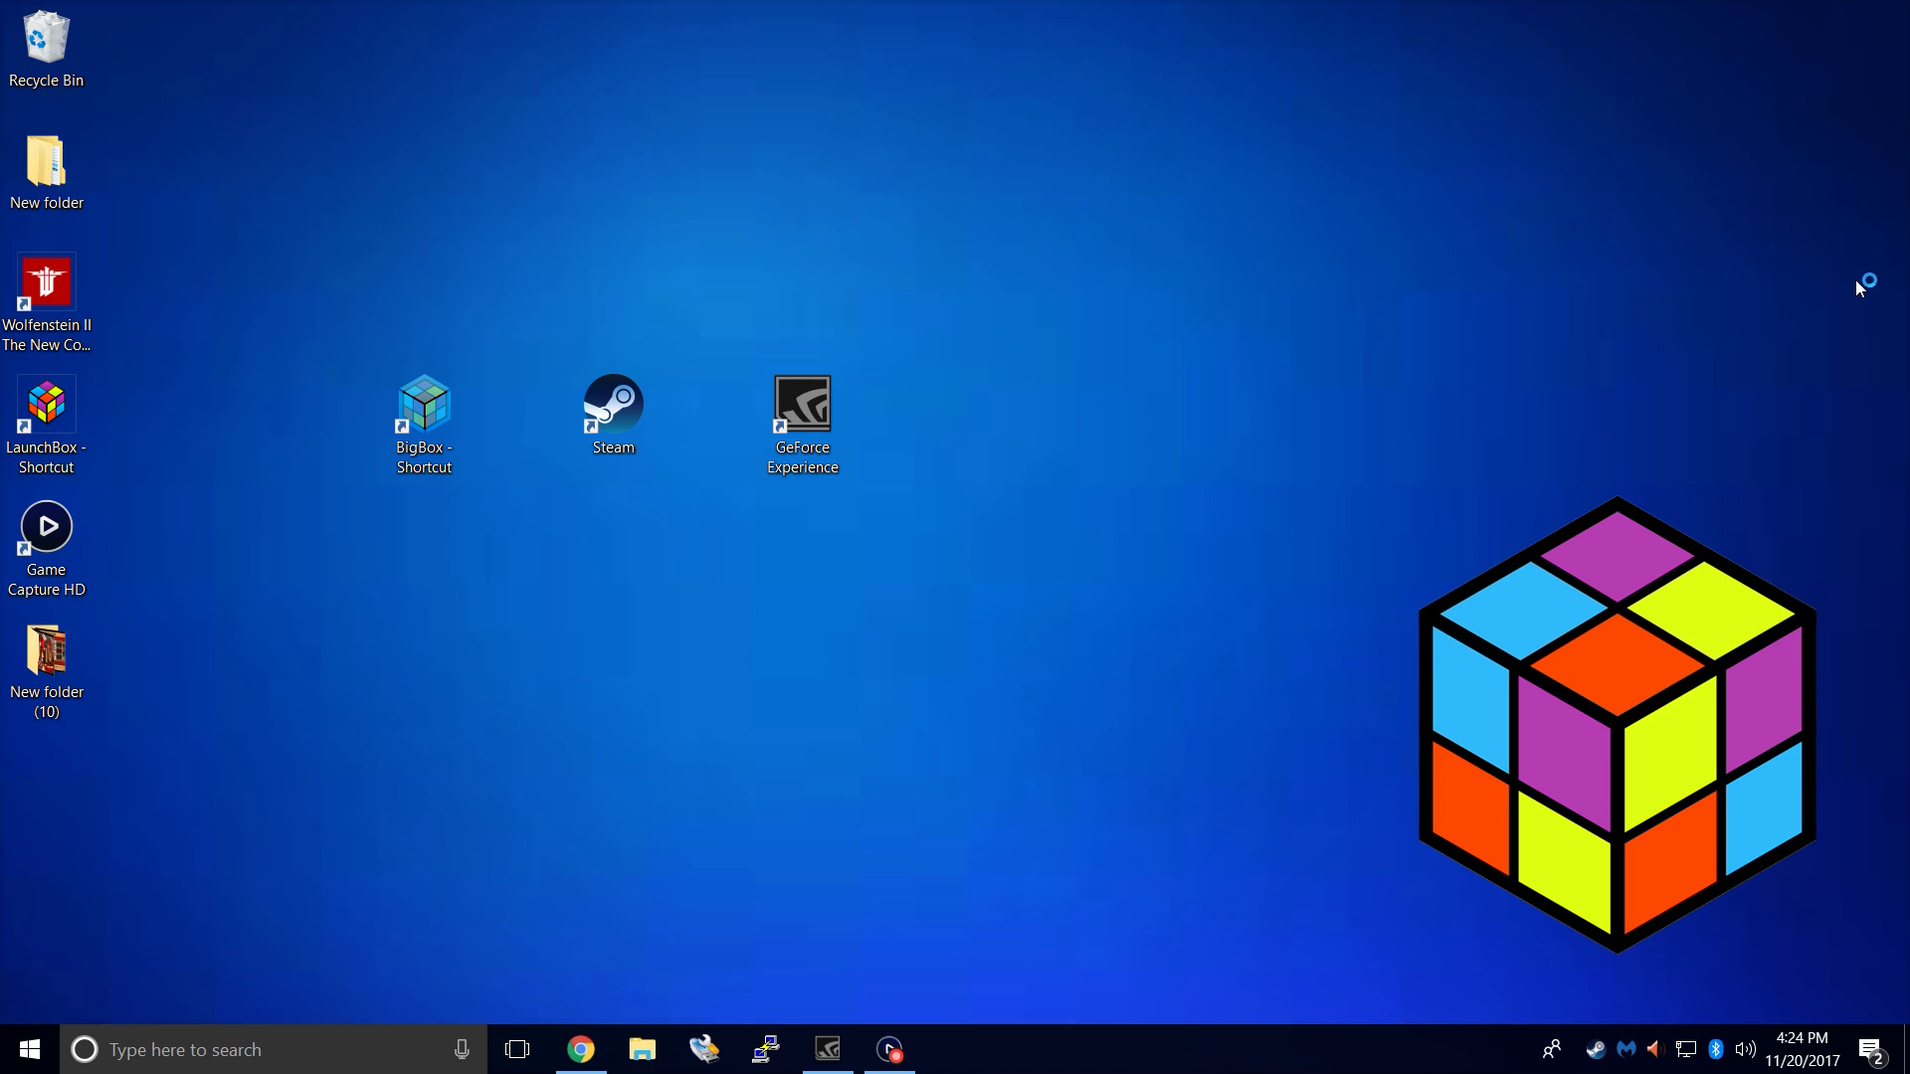
mouse_move(1859, 286)
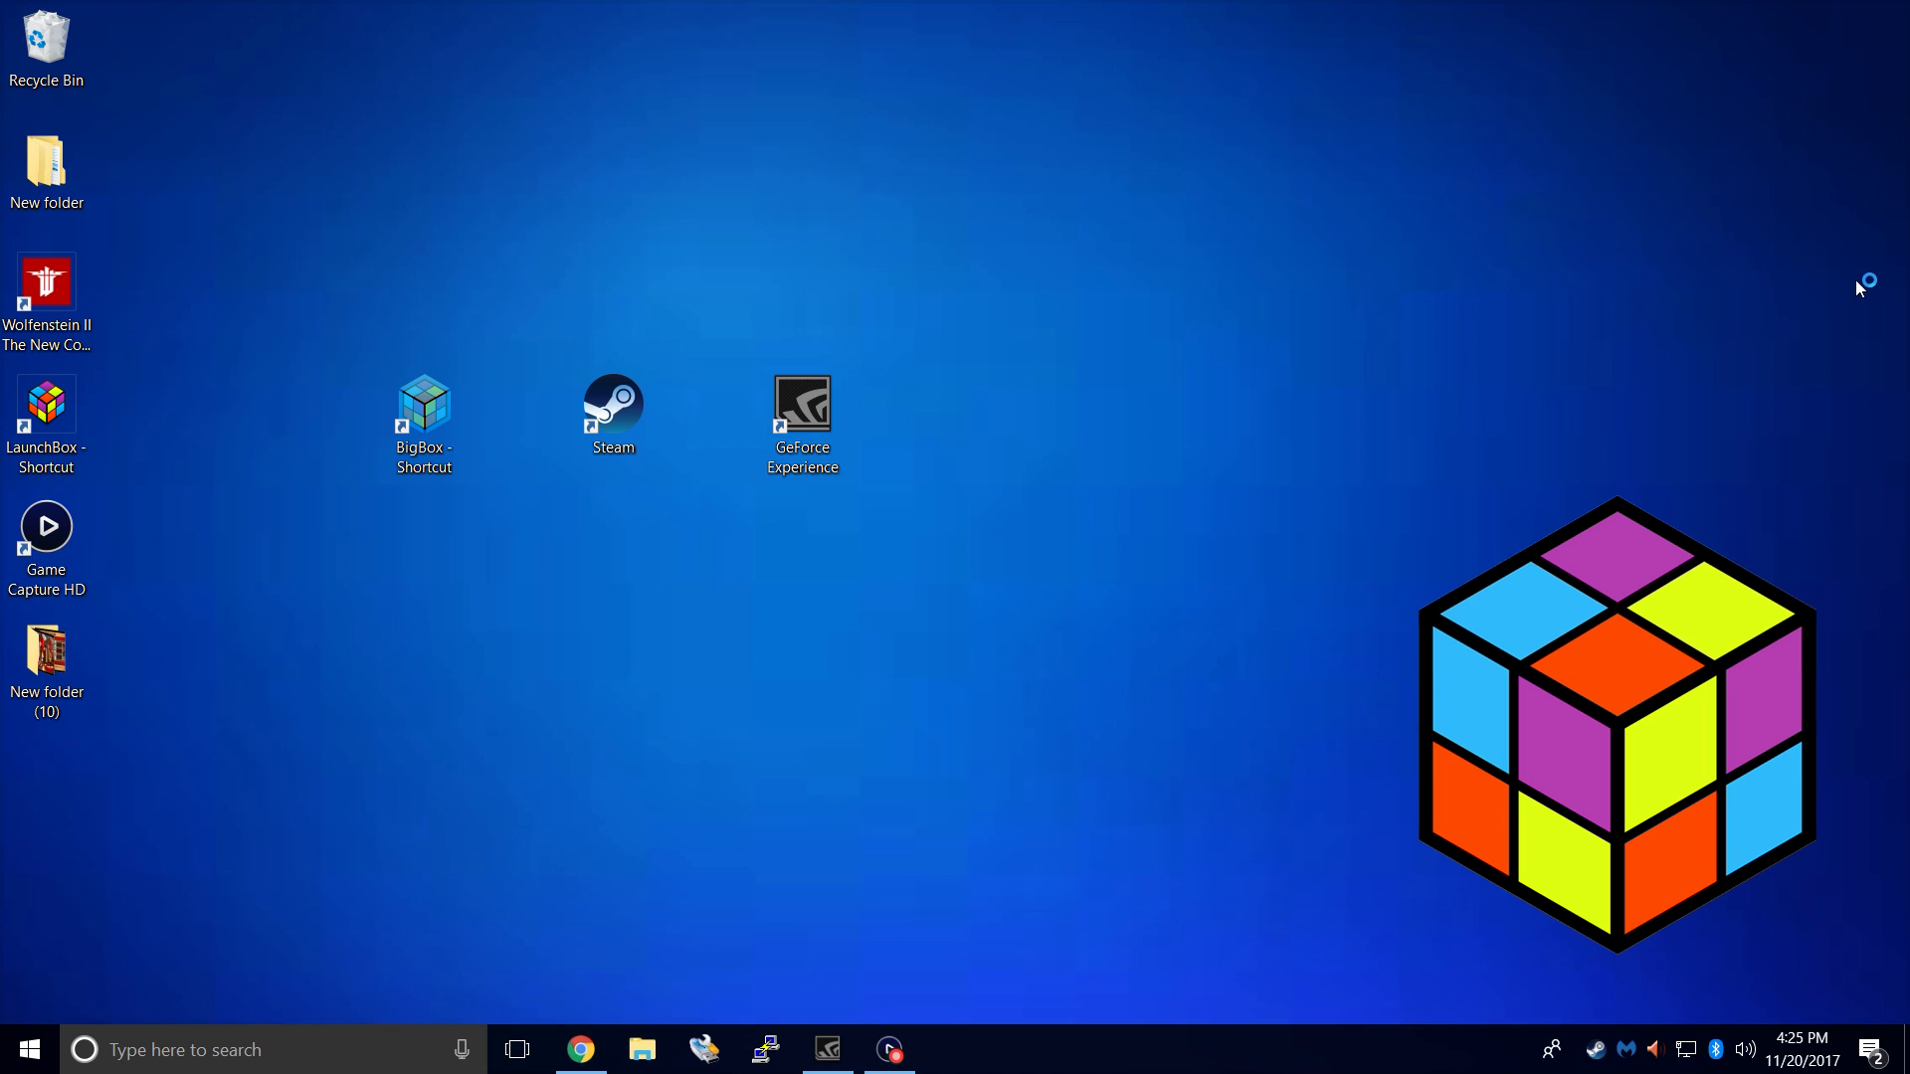
mouse_move(1860, 288)
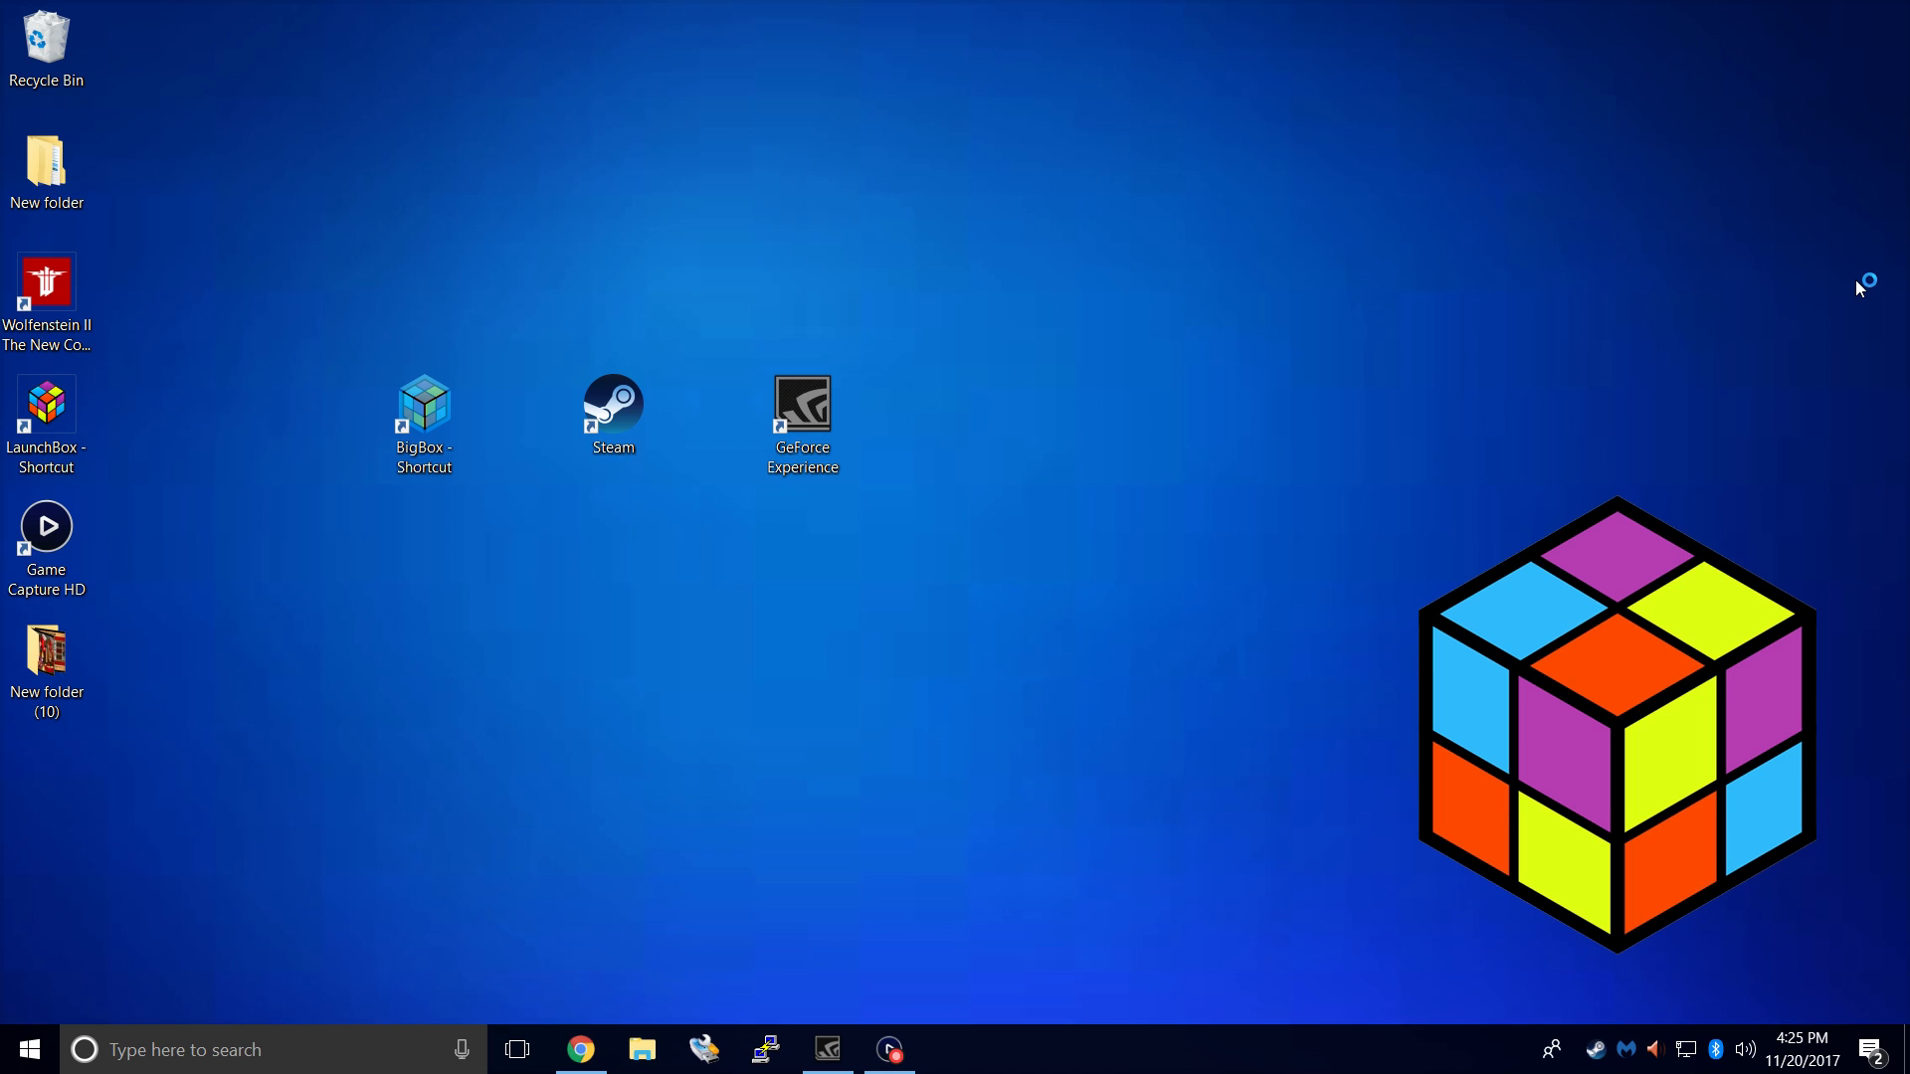
mouse_move(1858, 288)
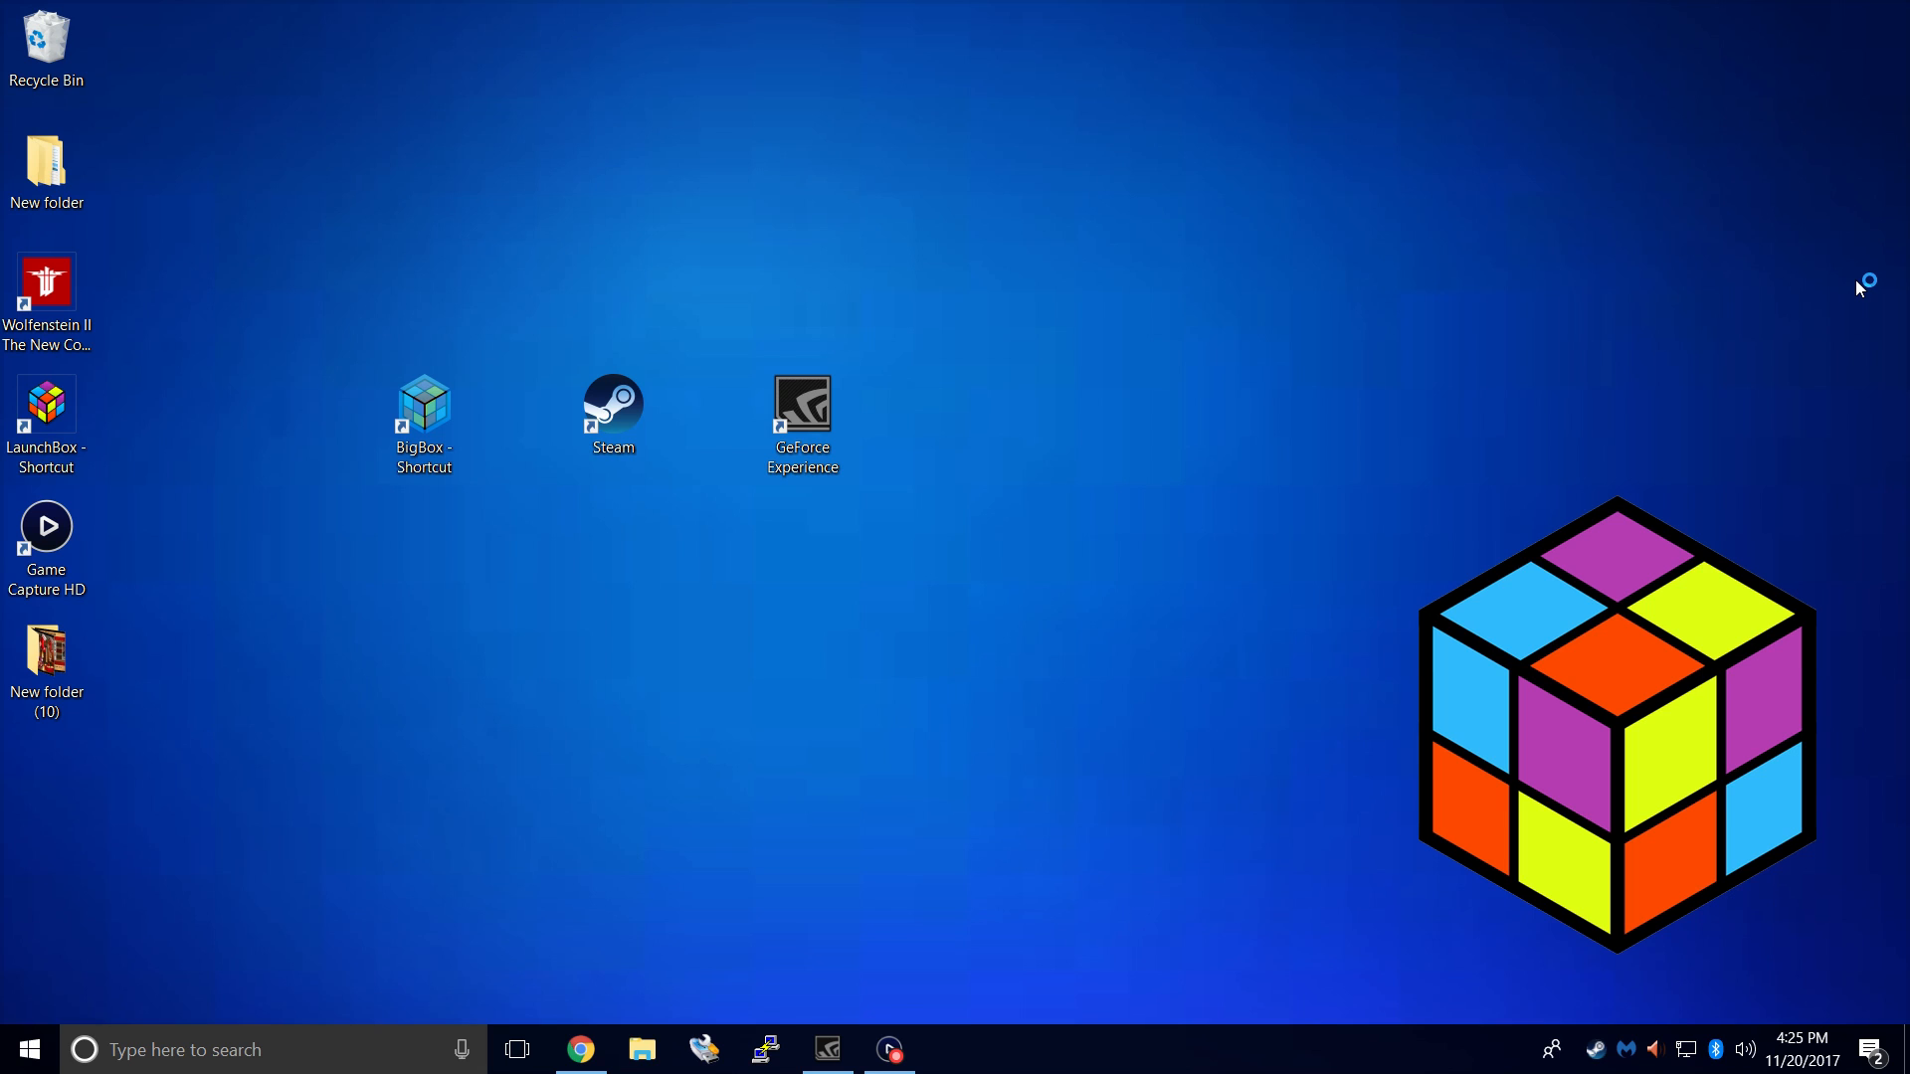
mouse_move(1861, 288)
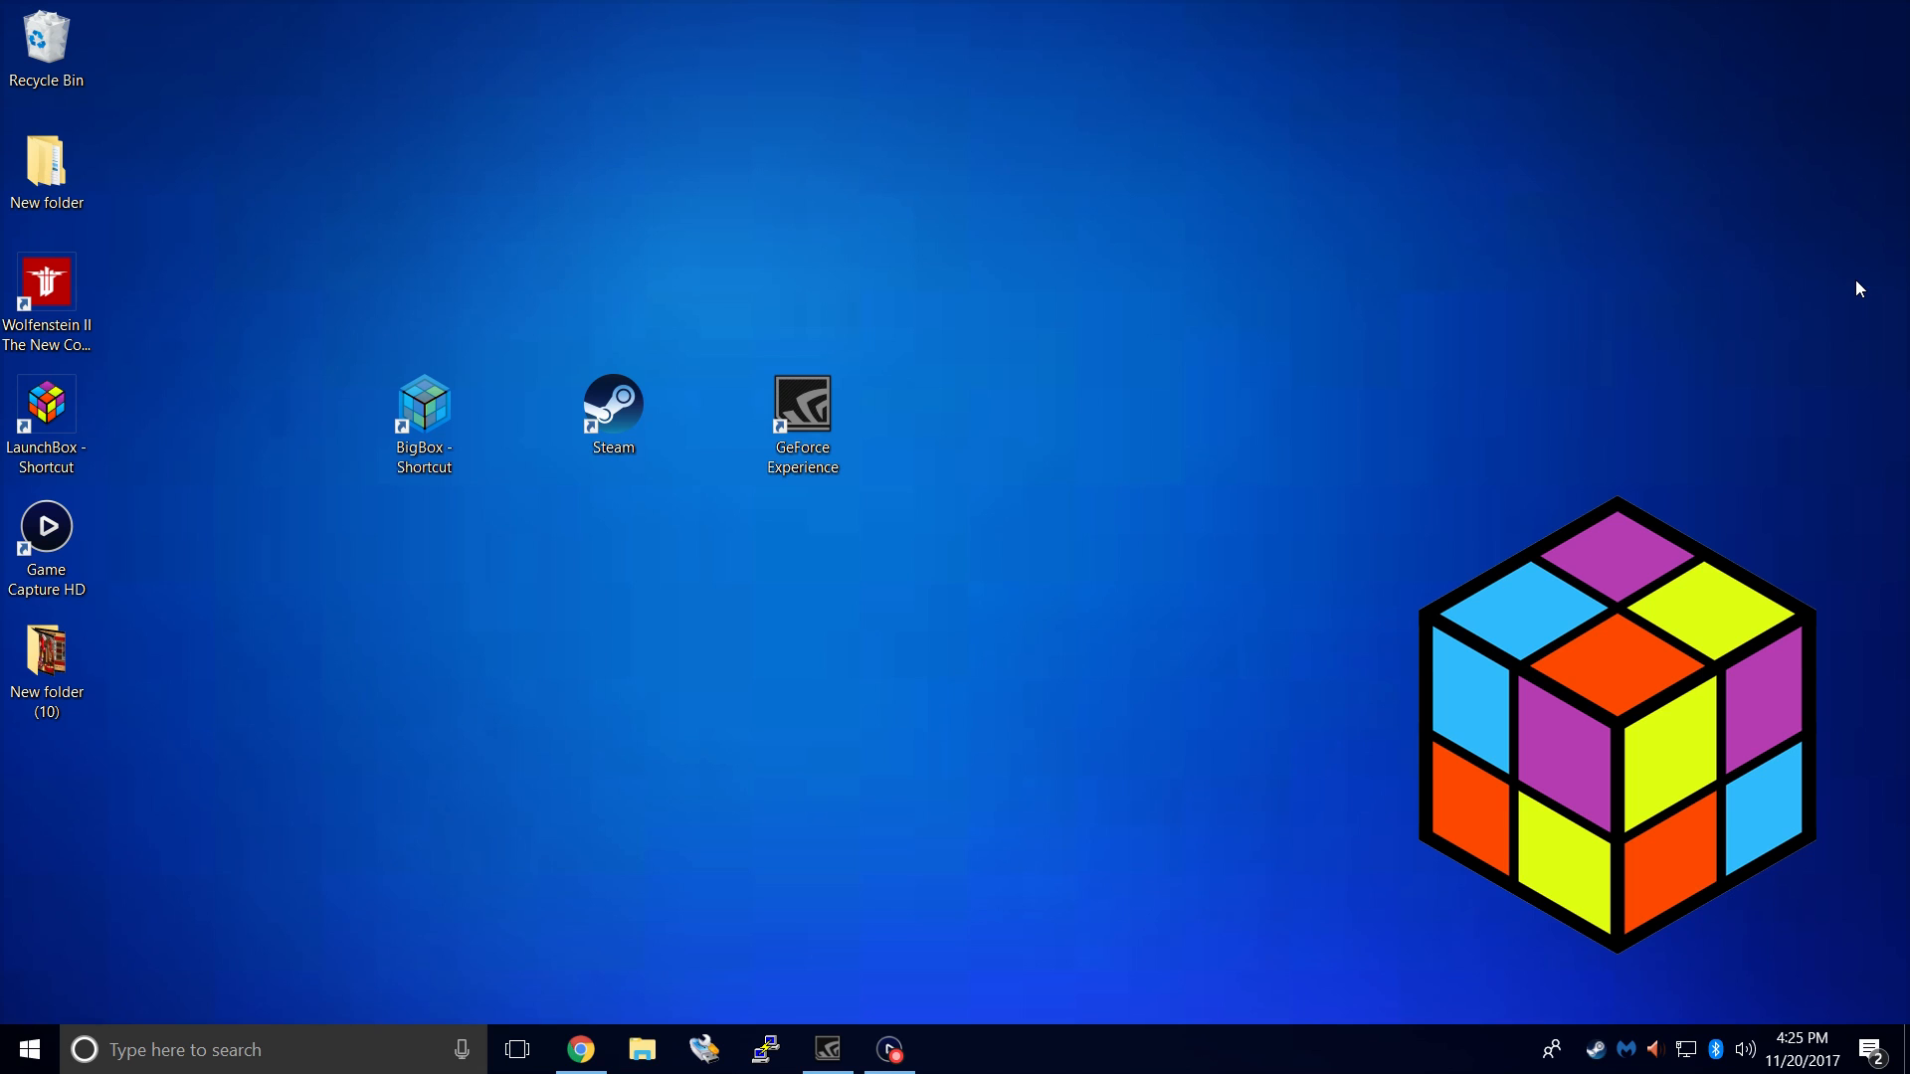
Launch GeForce Experience from its desktop shortcut.
left_click(422, 414)
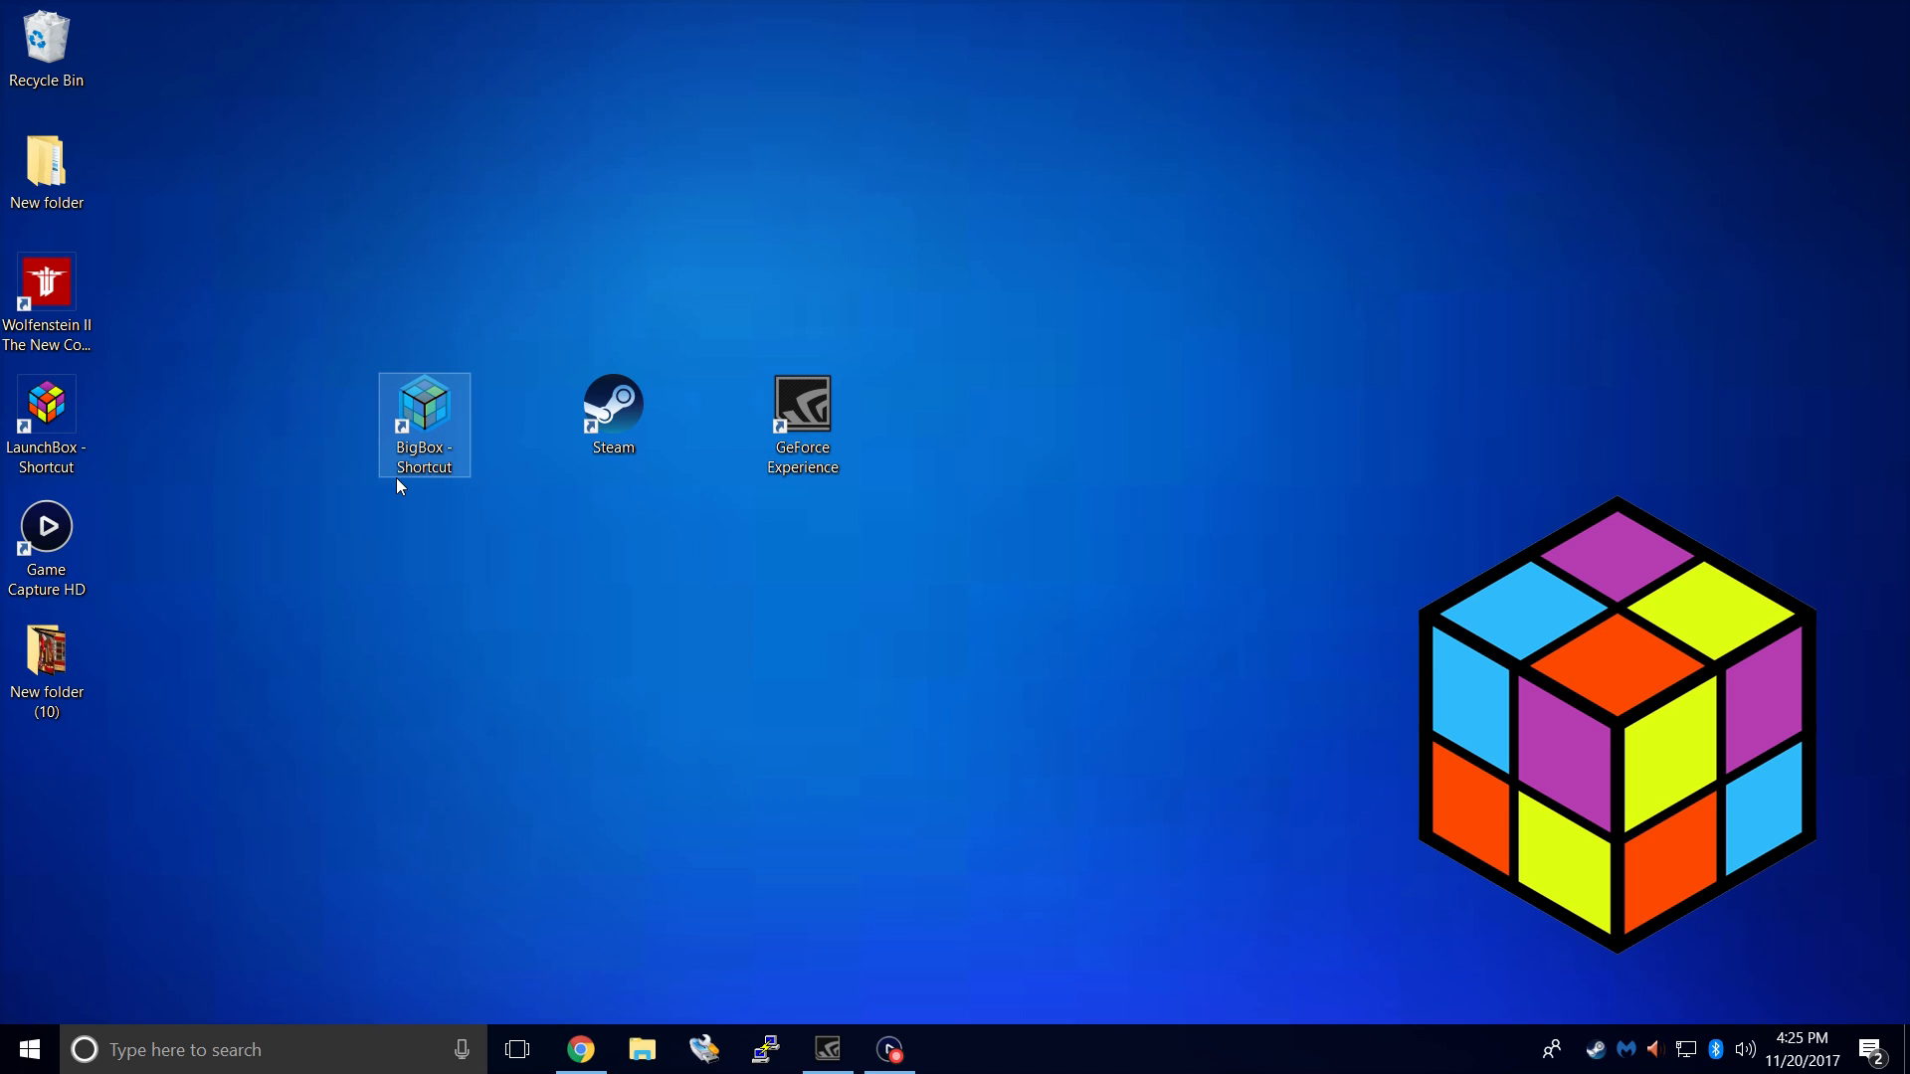
mouse_move(613, 408)
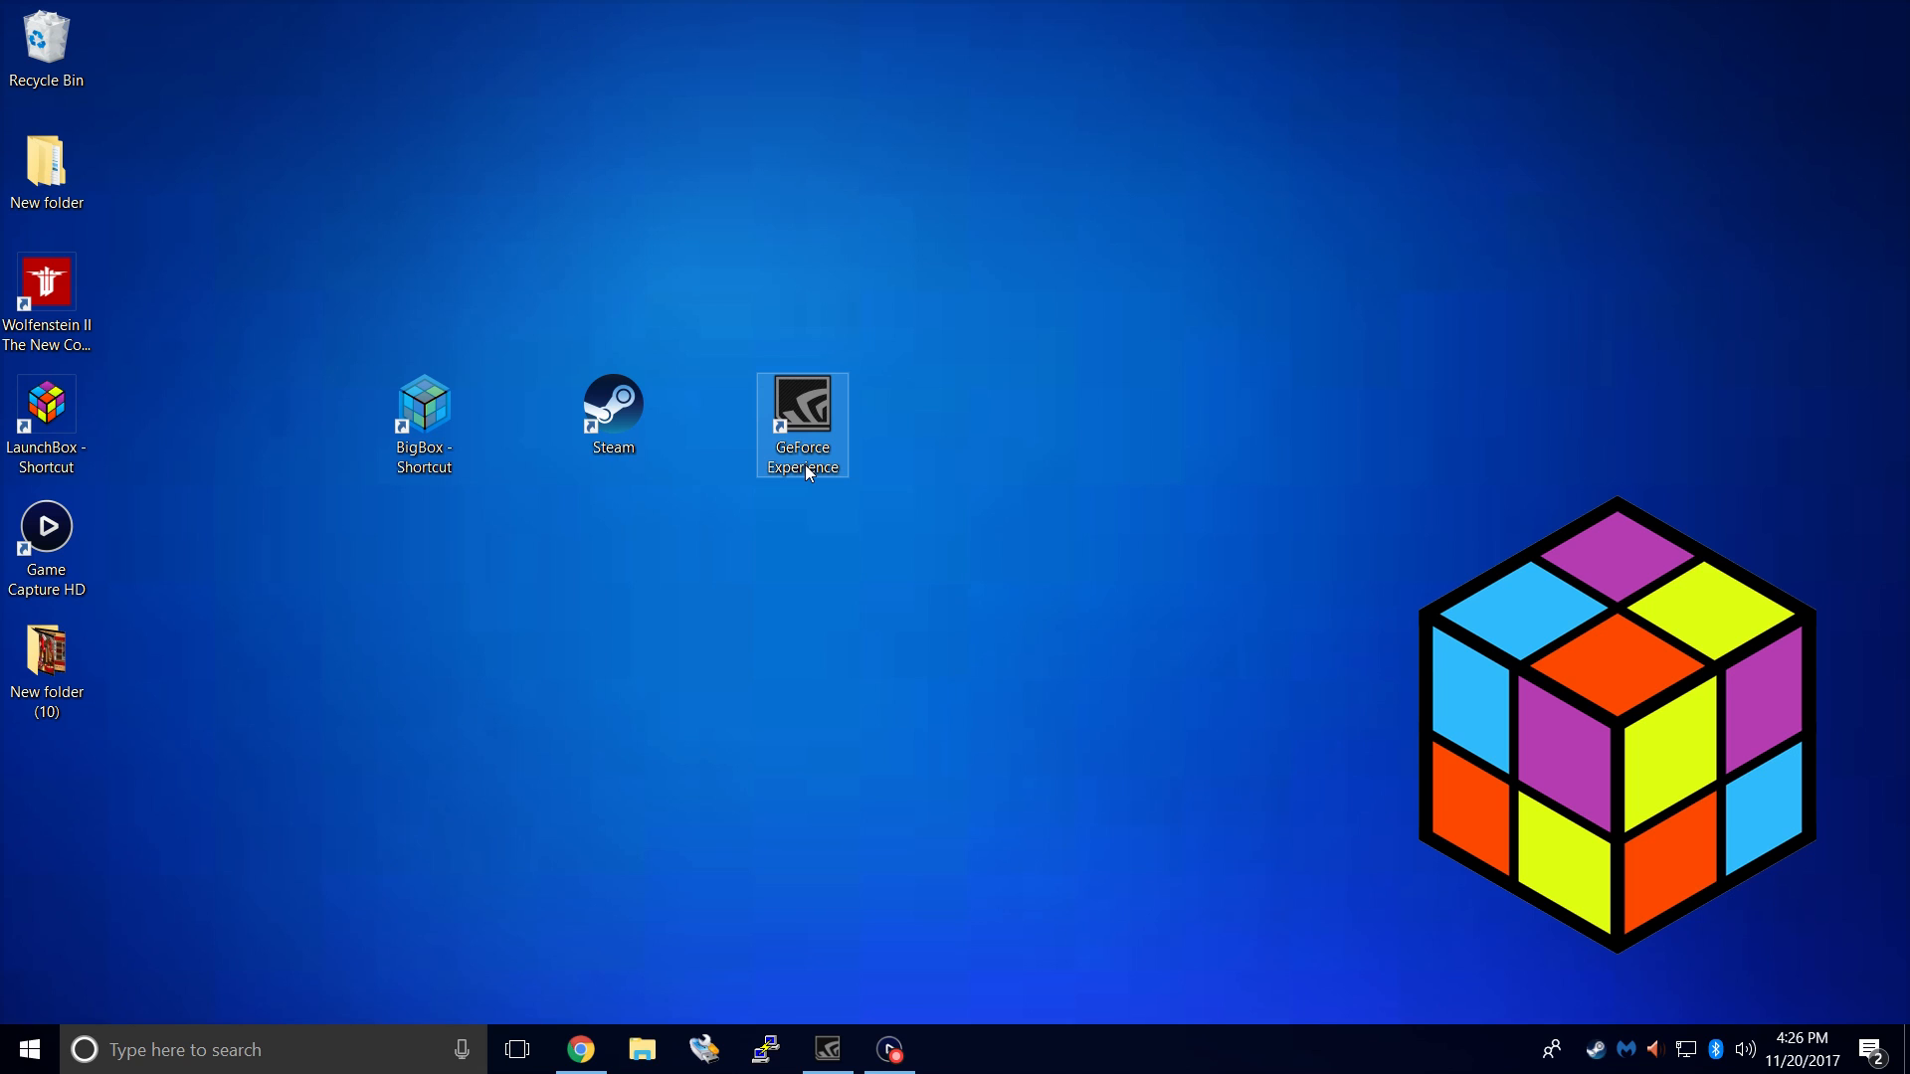
mouse_move(1859, 287)
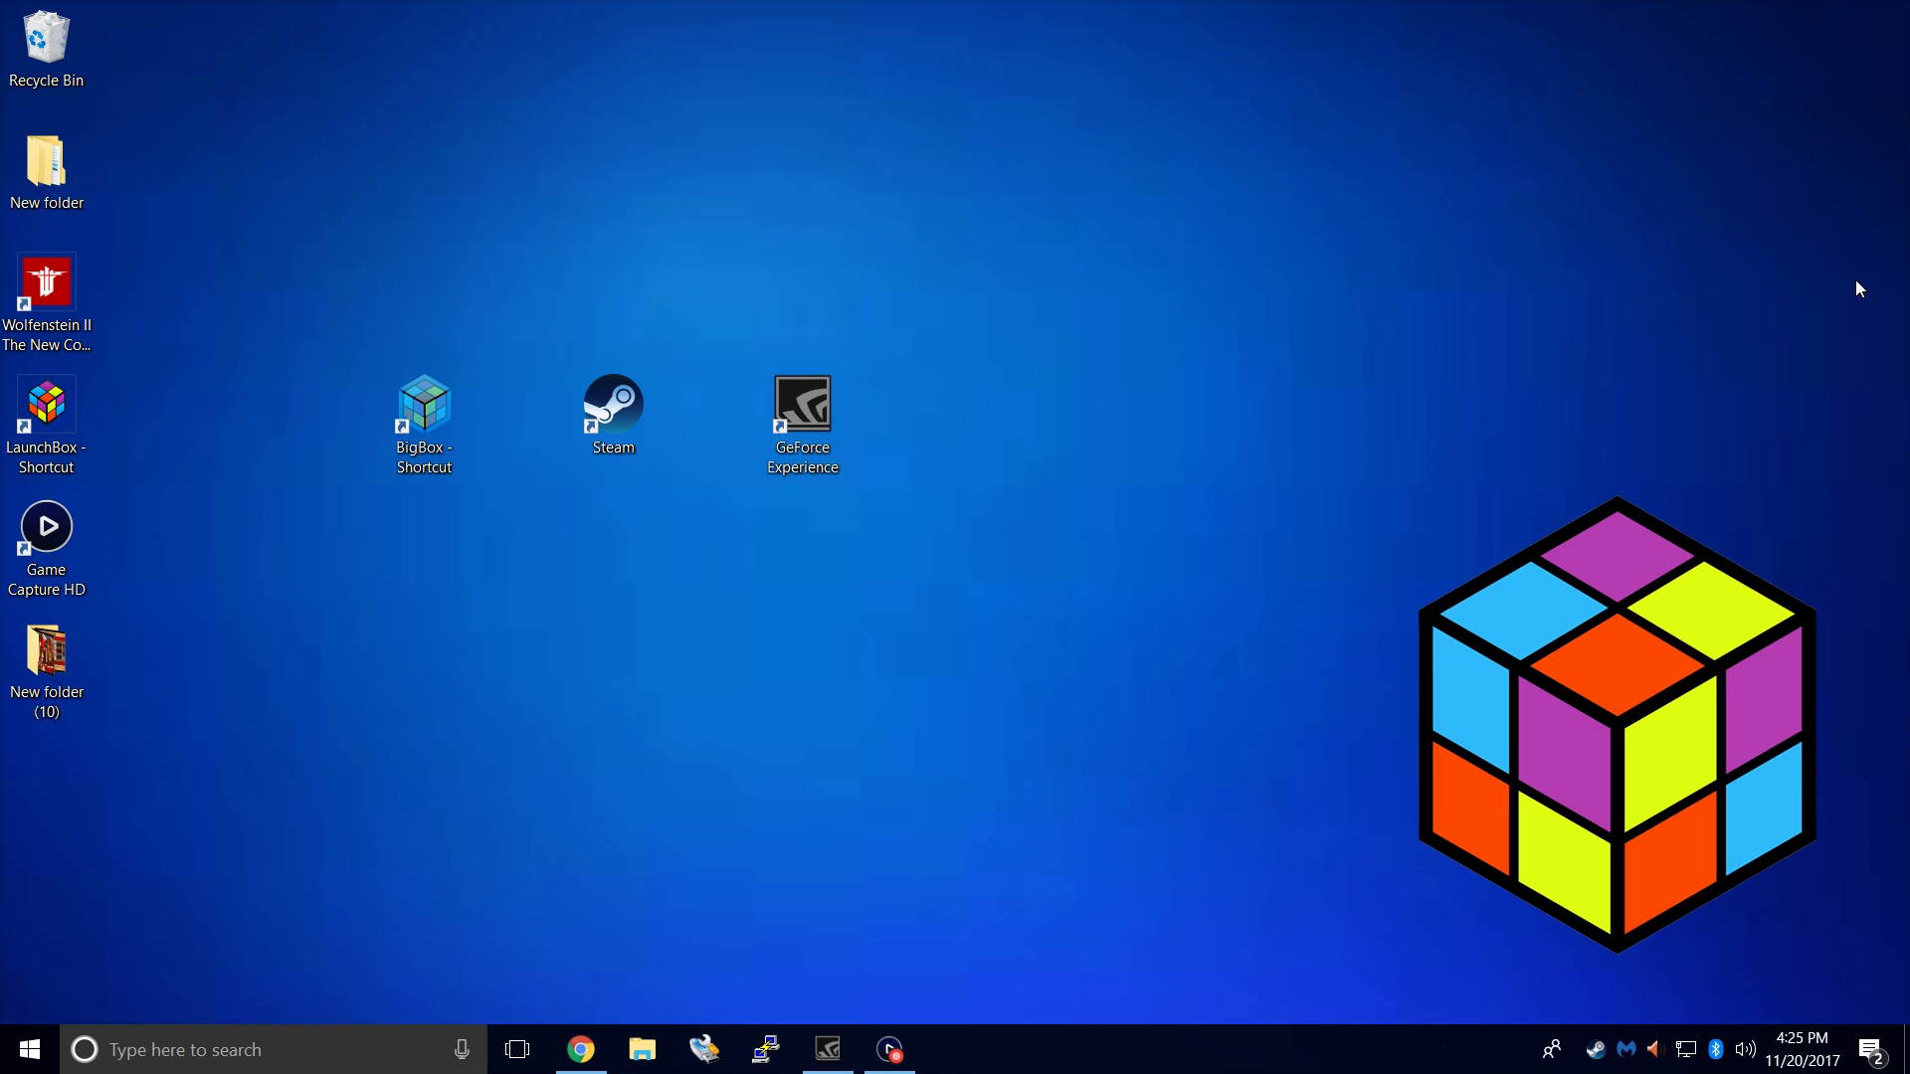
left_click(422, 418)
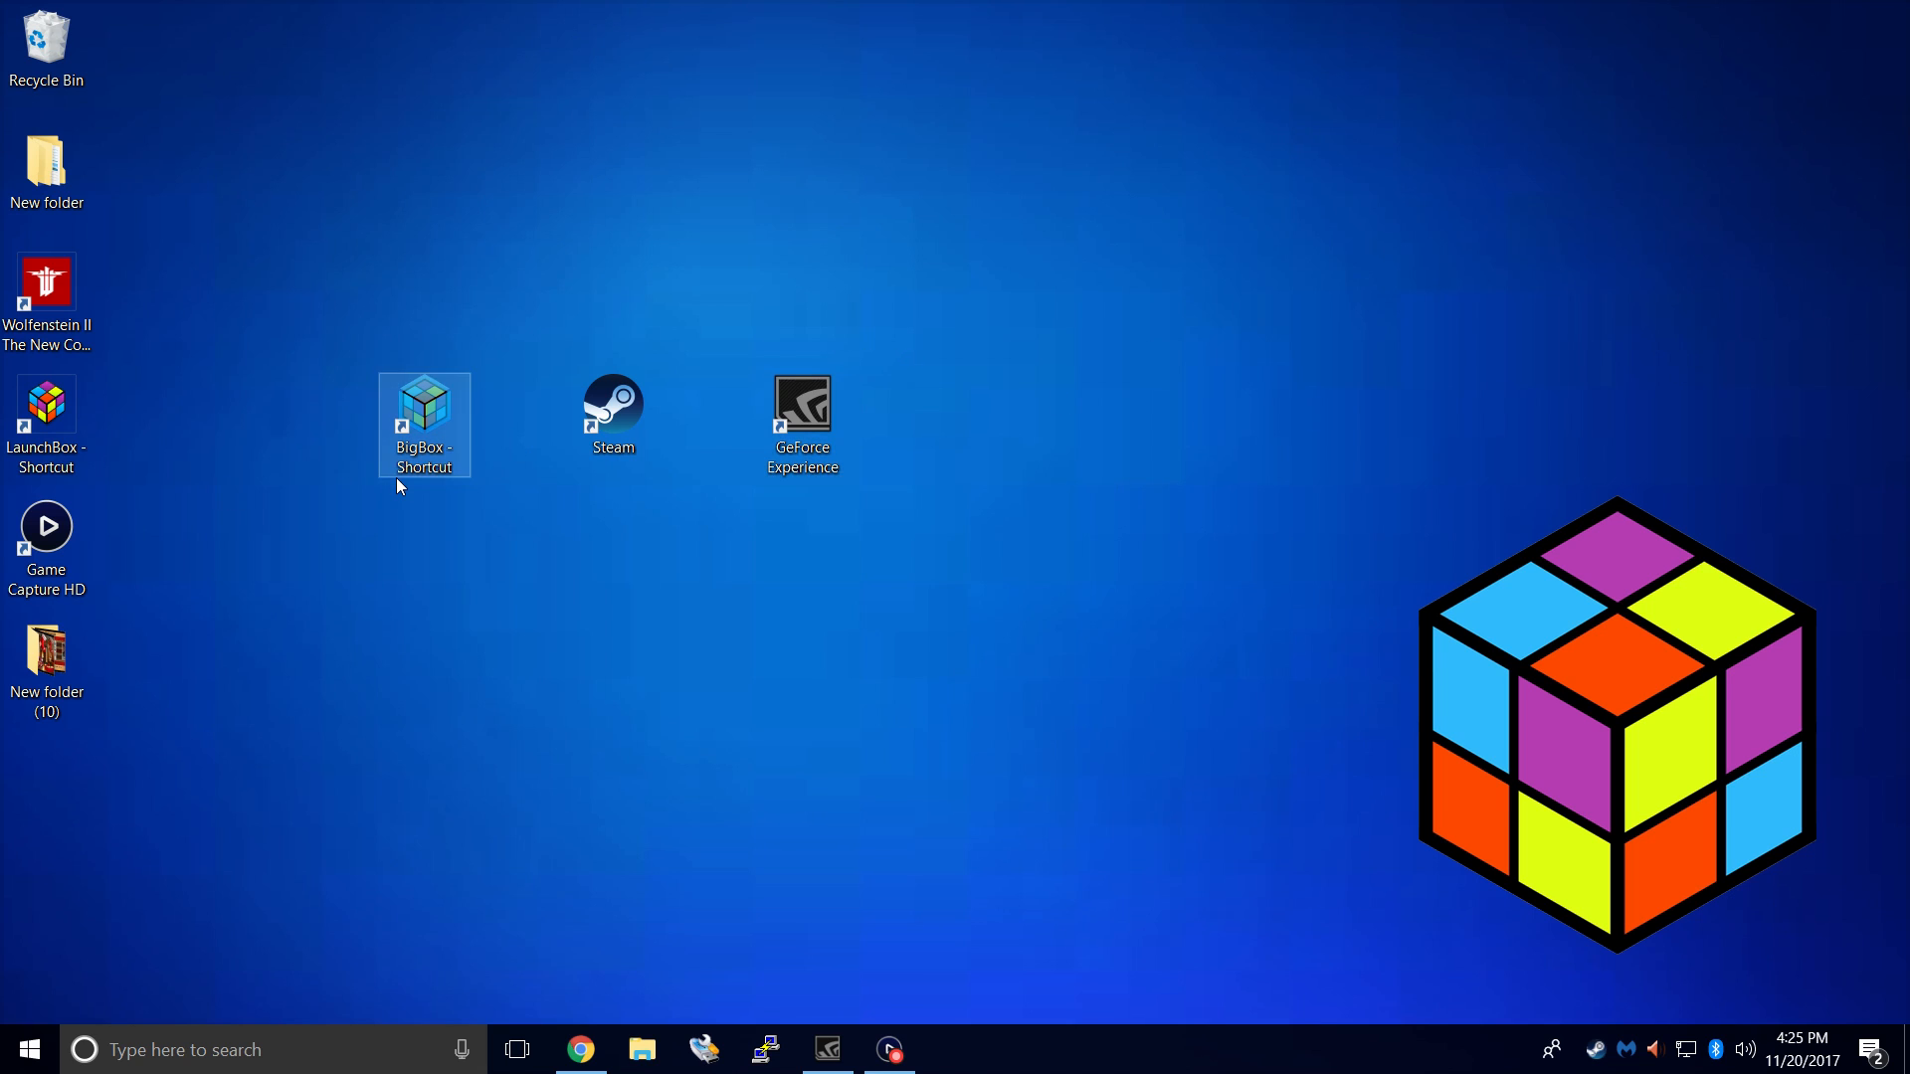
mouse_move(612, 402)
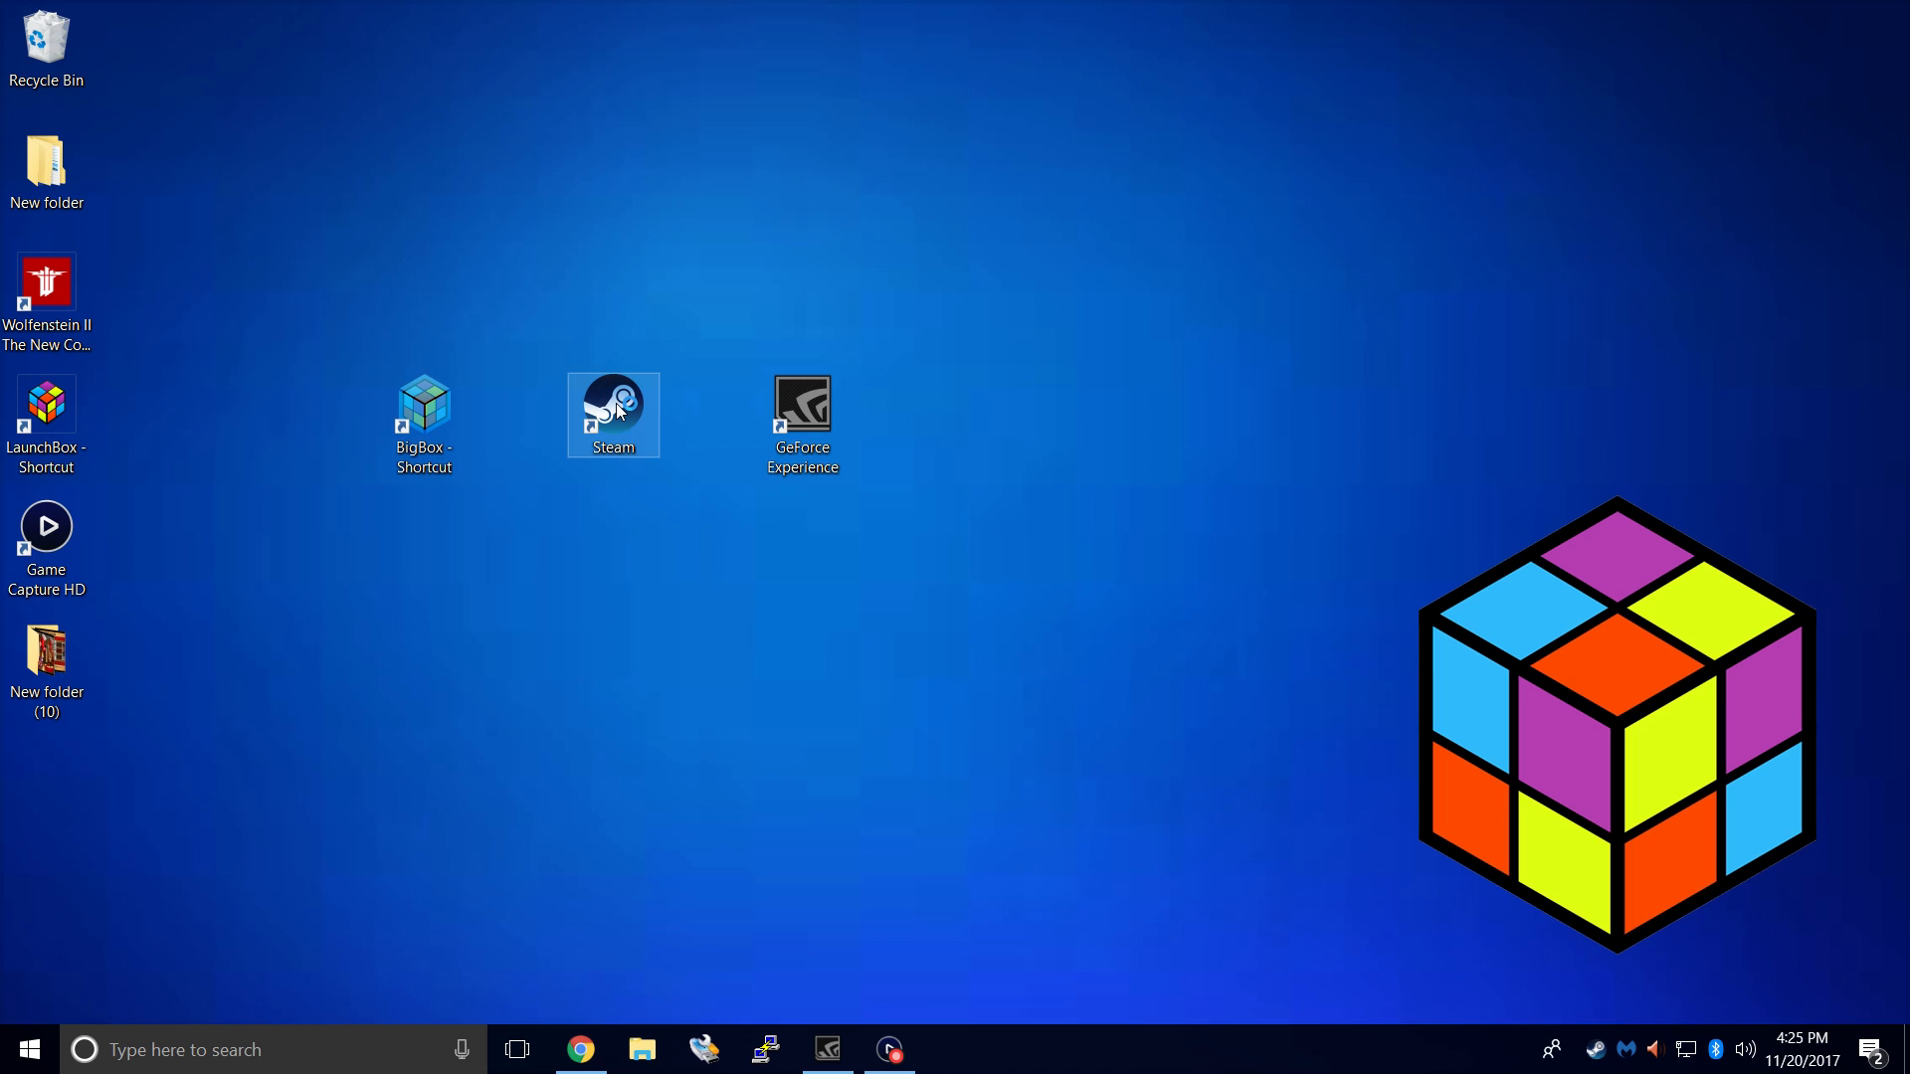
double_click(613, 402)
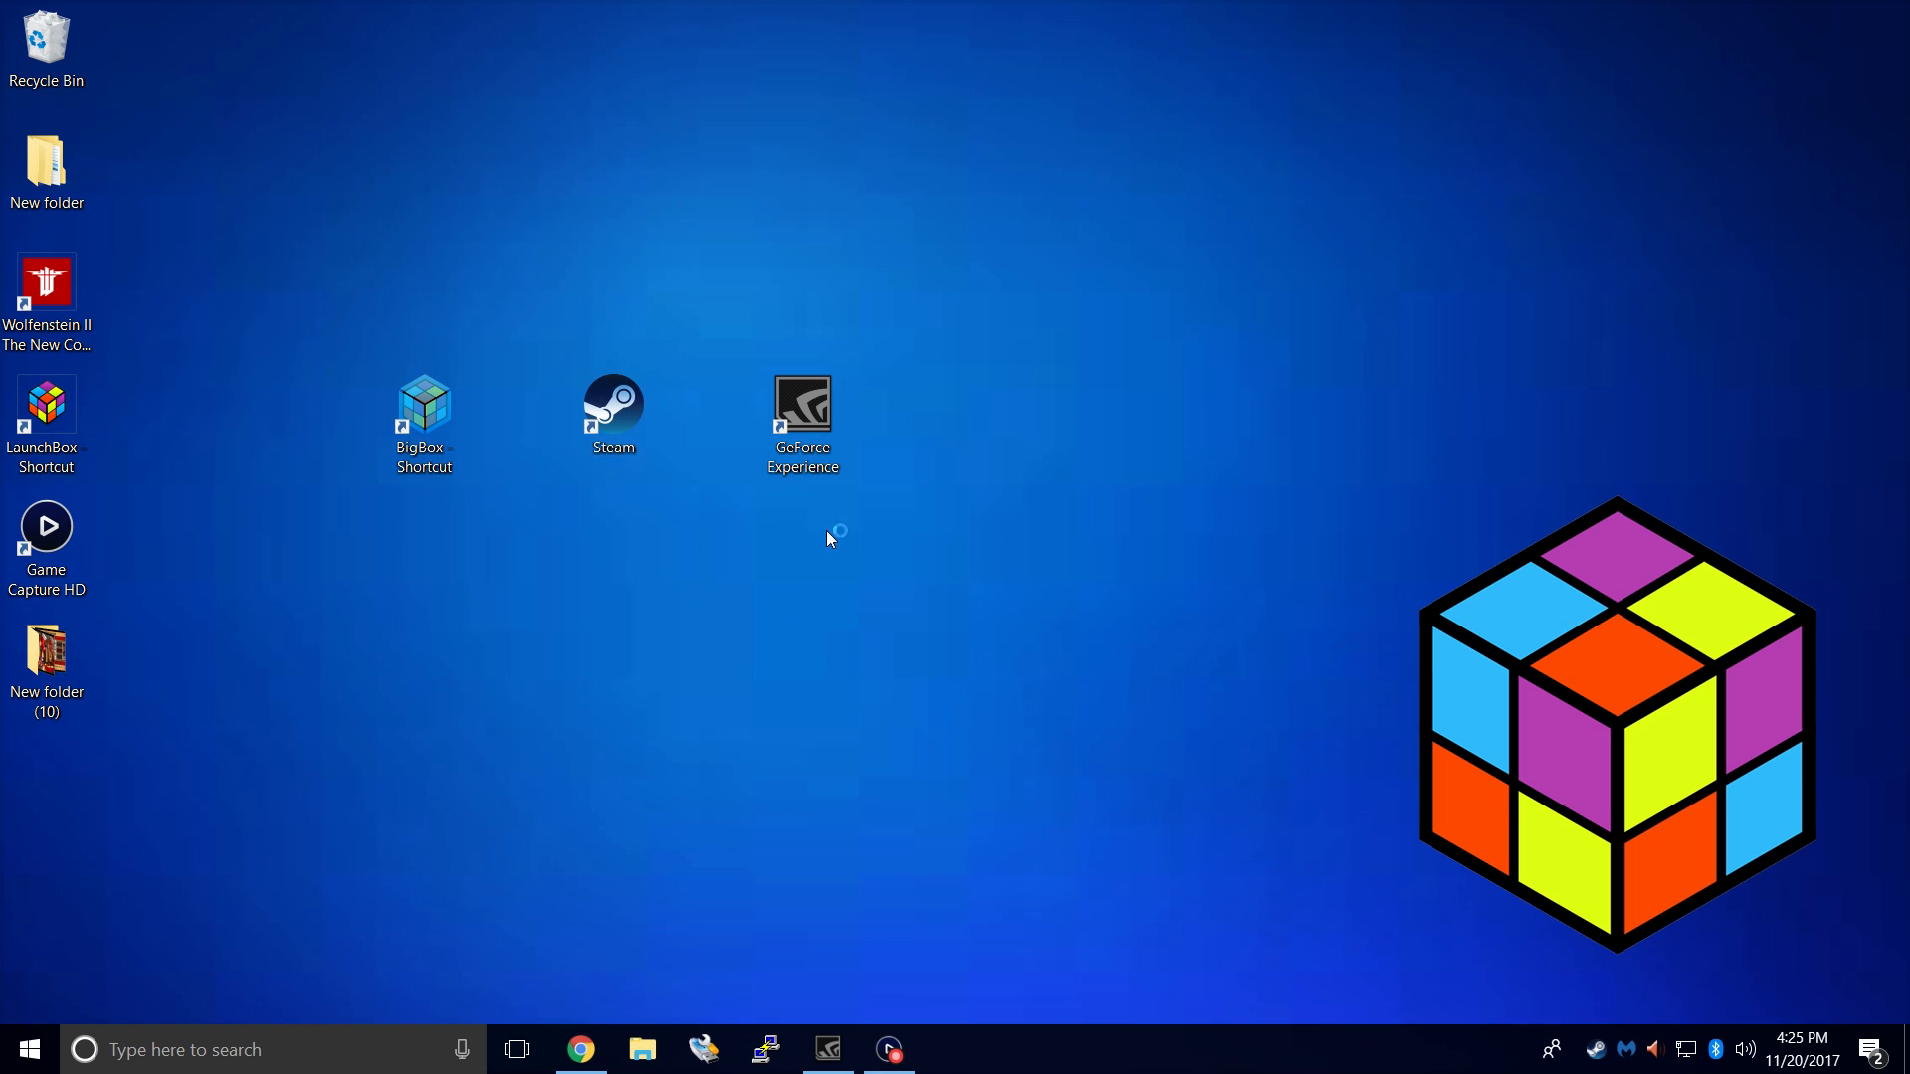
left_click(802, 414)
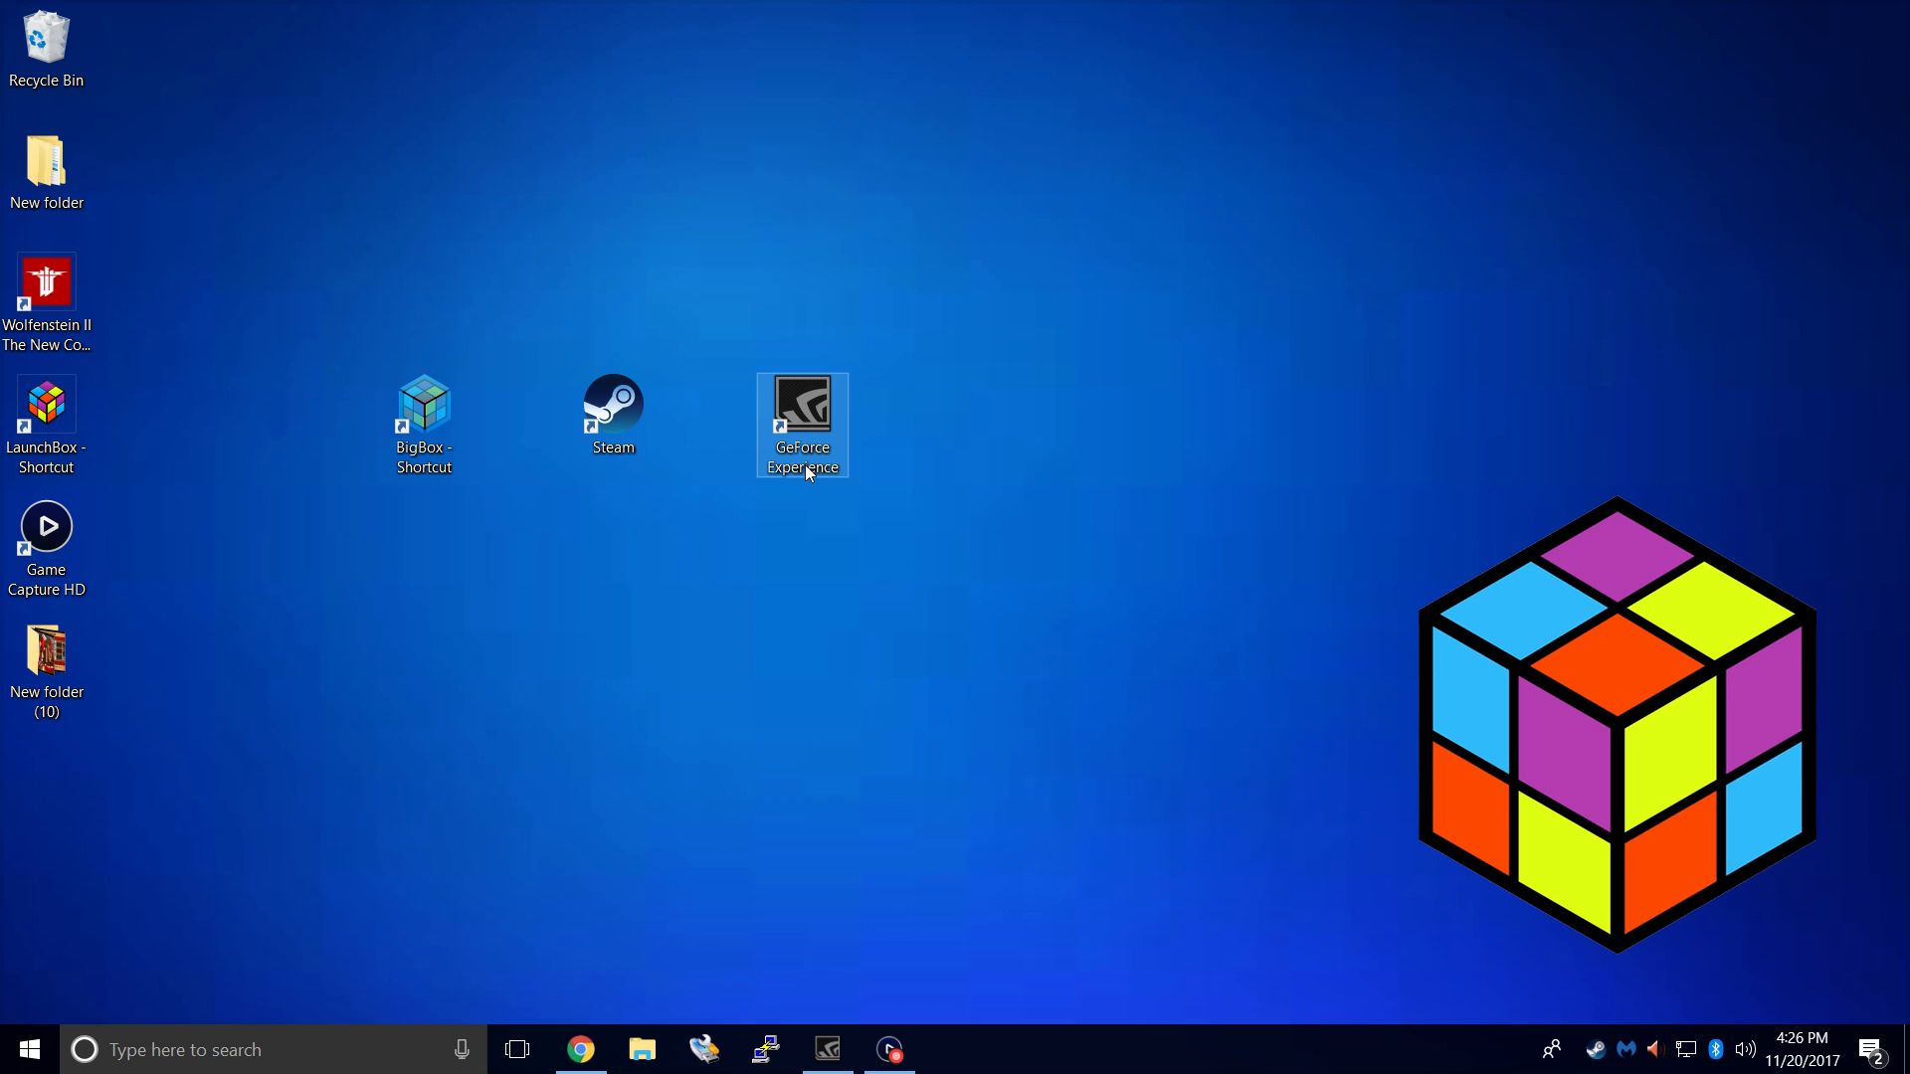
double_click(801, 414)
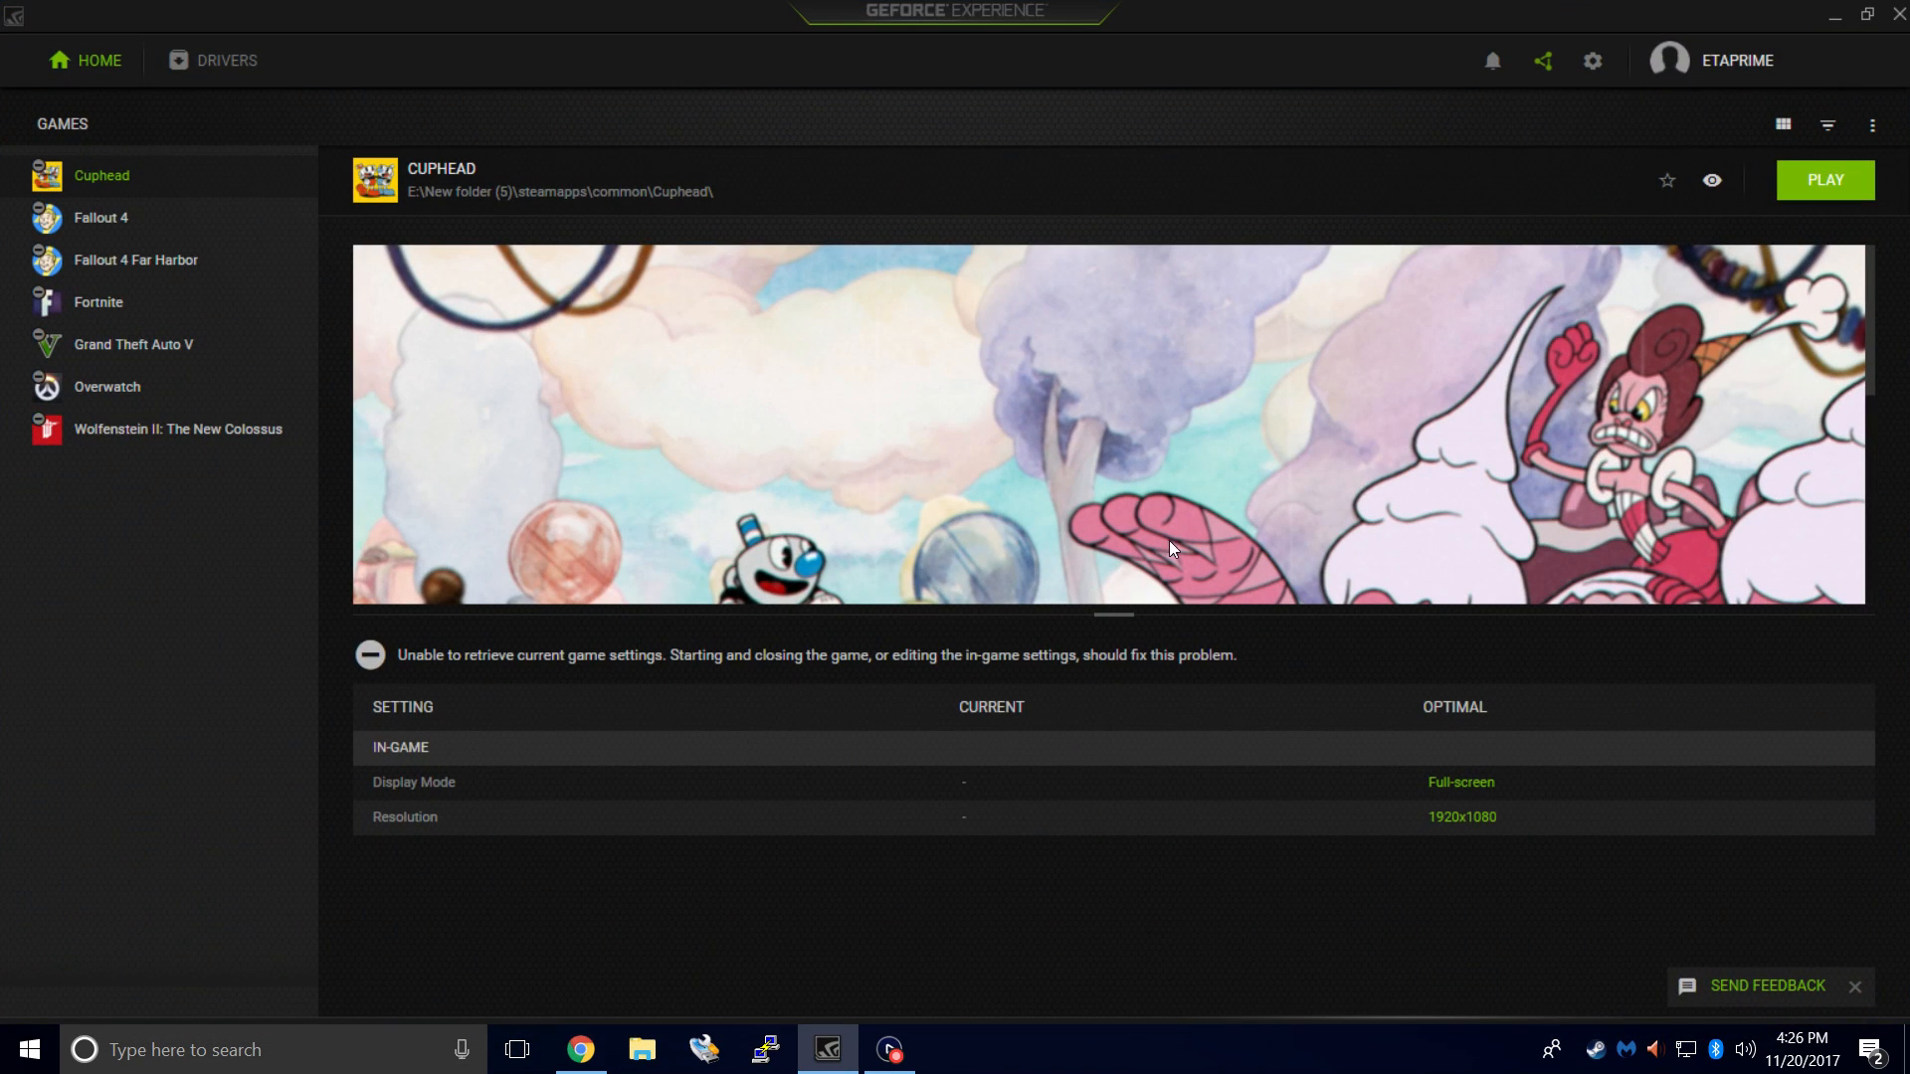
mouse_move(1592, 61)
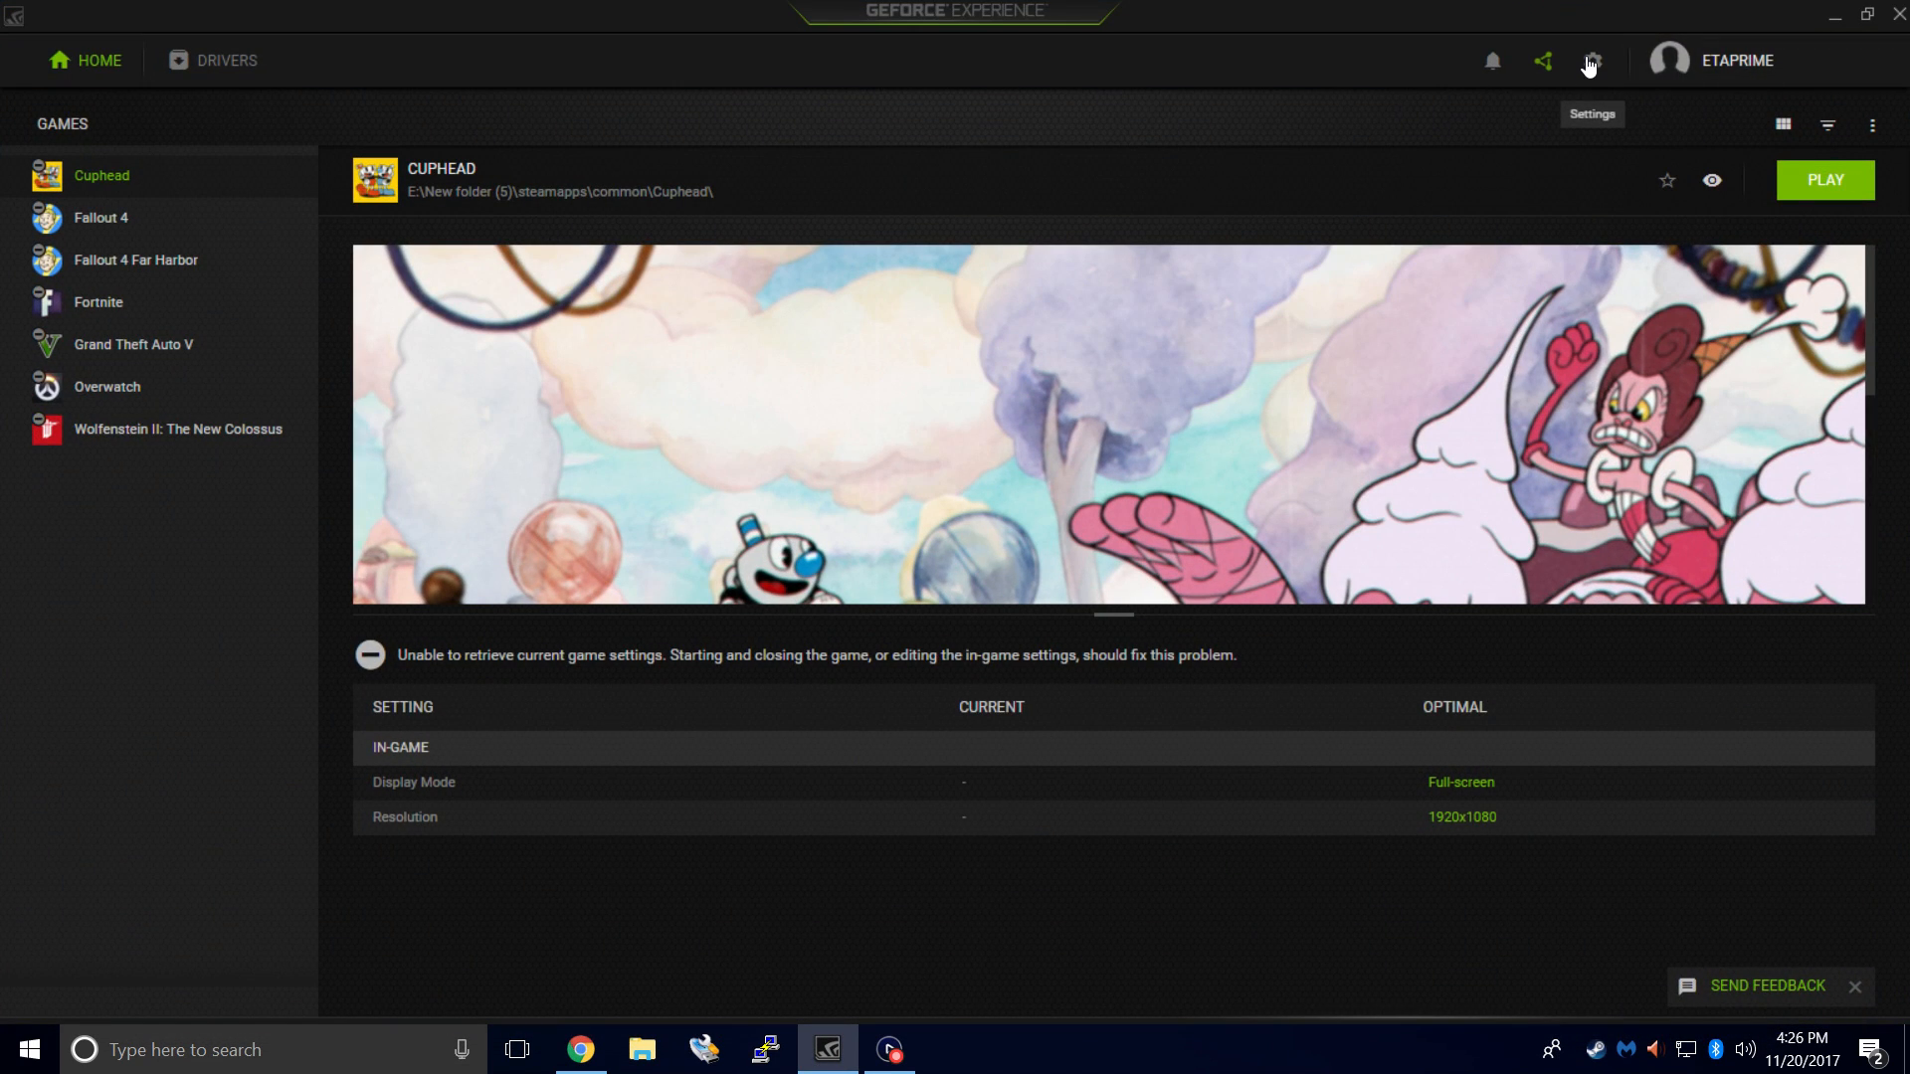
Turn on GameStream in the SHIELD settings so the PC can stream to SHIELD devices.
left_click(1592, 62)
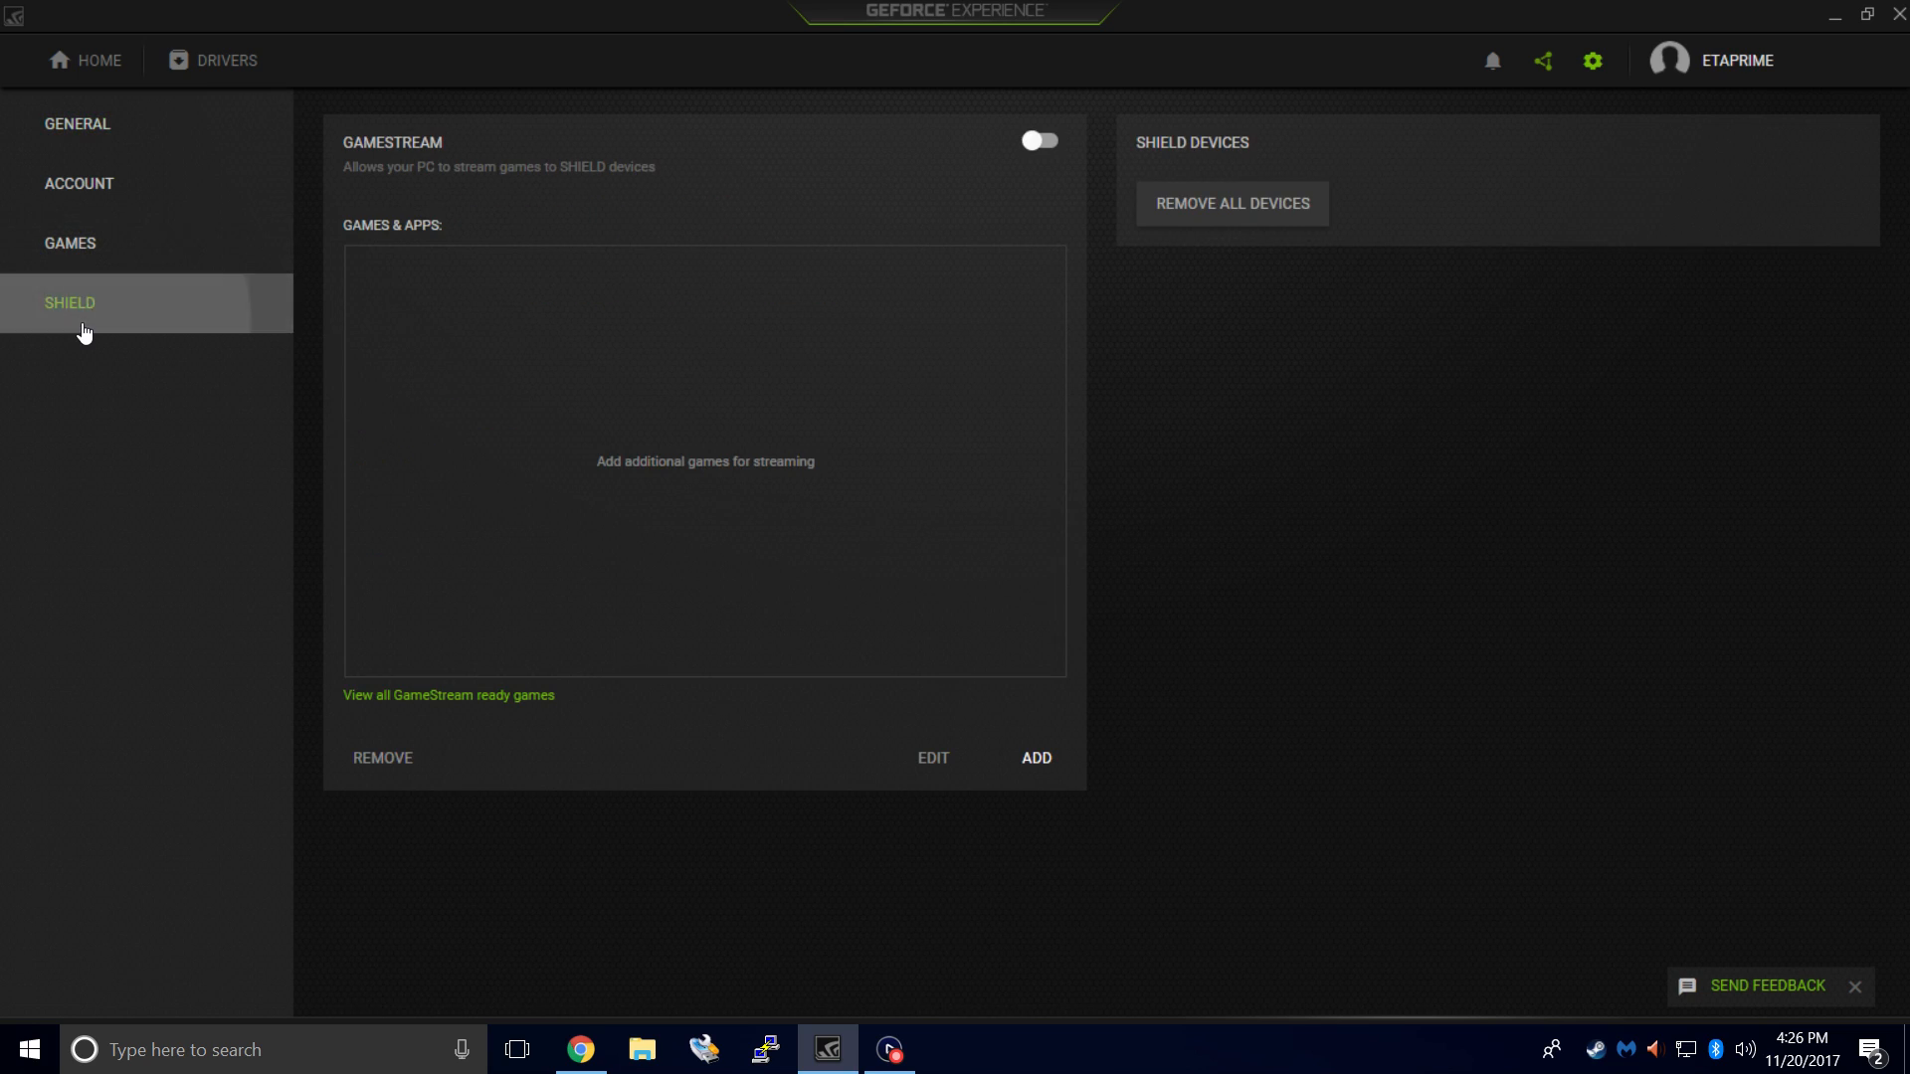
mouse_move(498, 171)
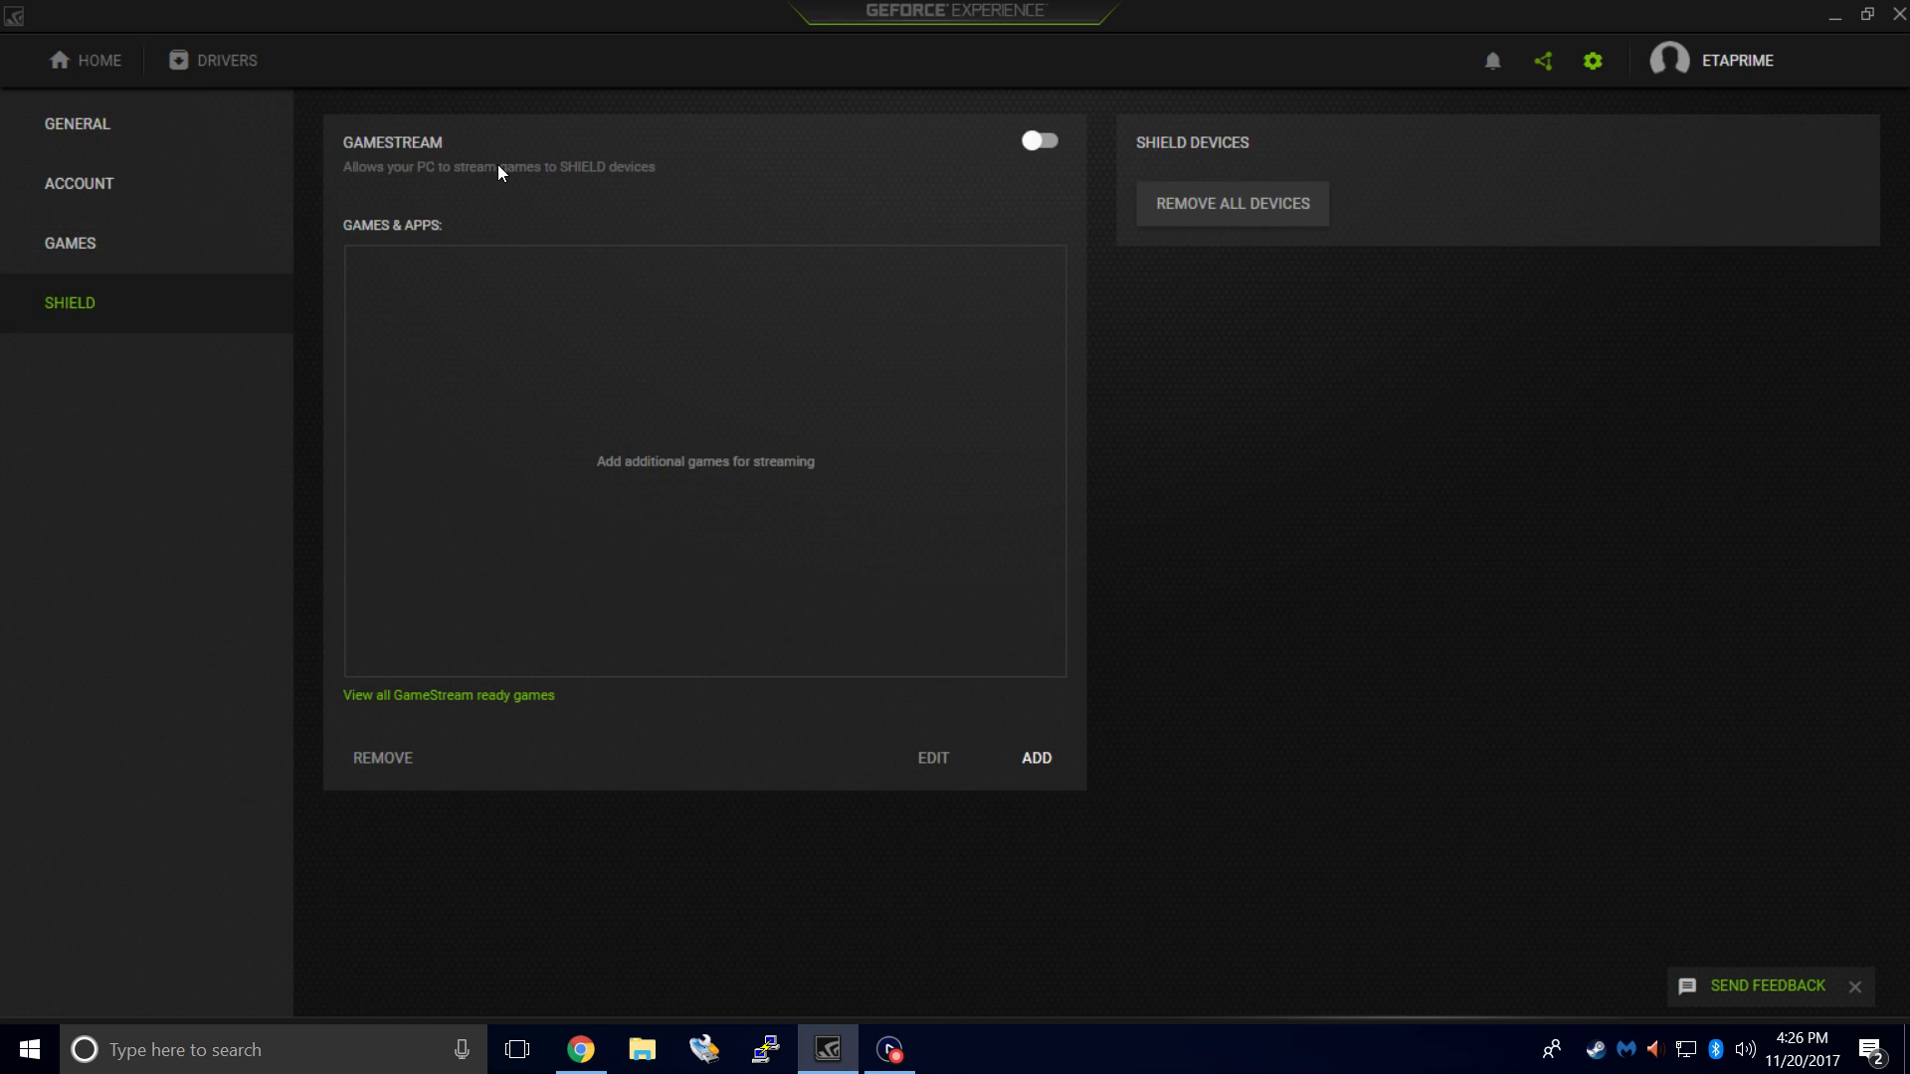
left_click(1036, 139)
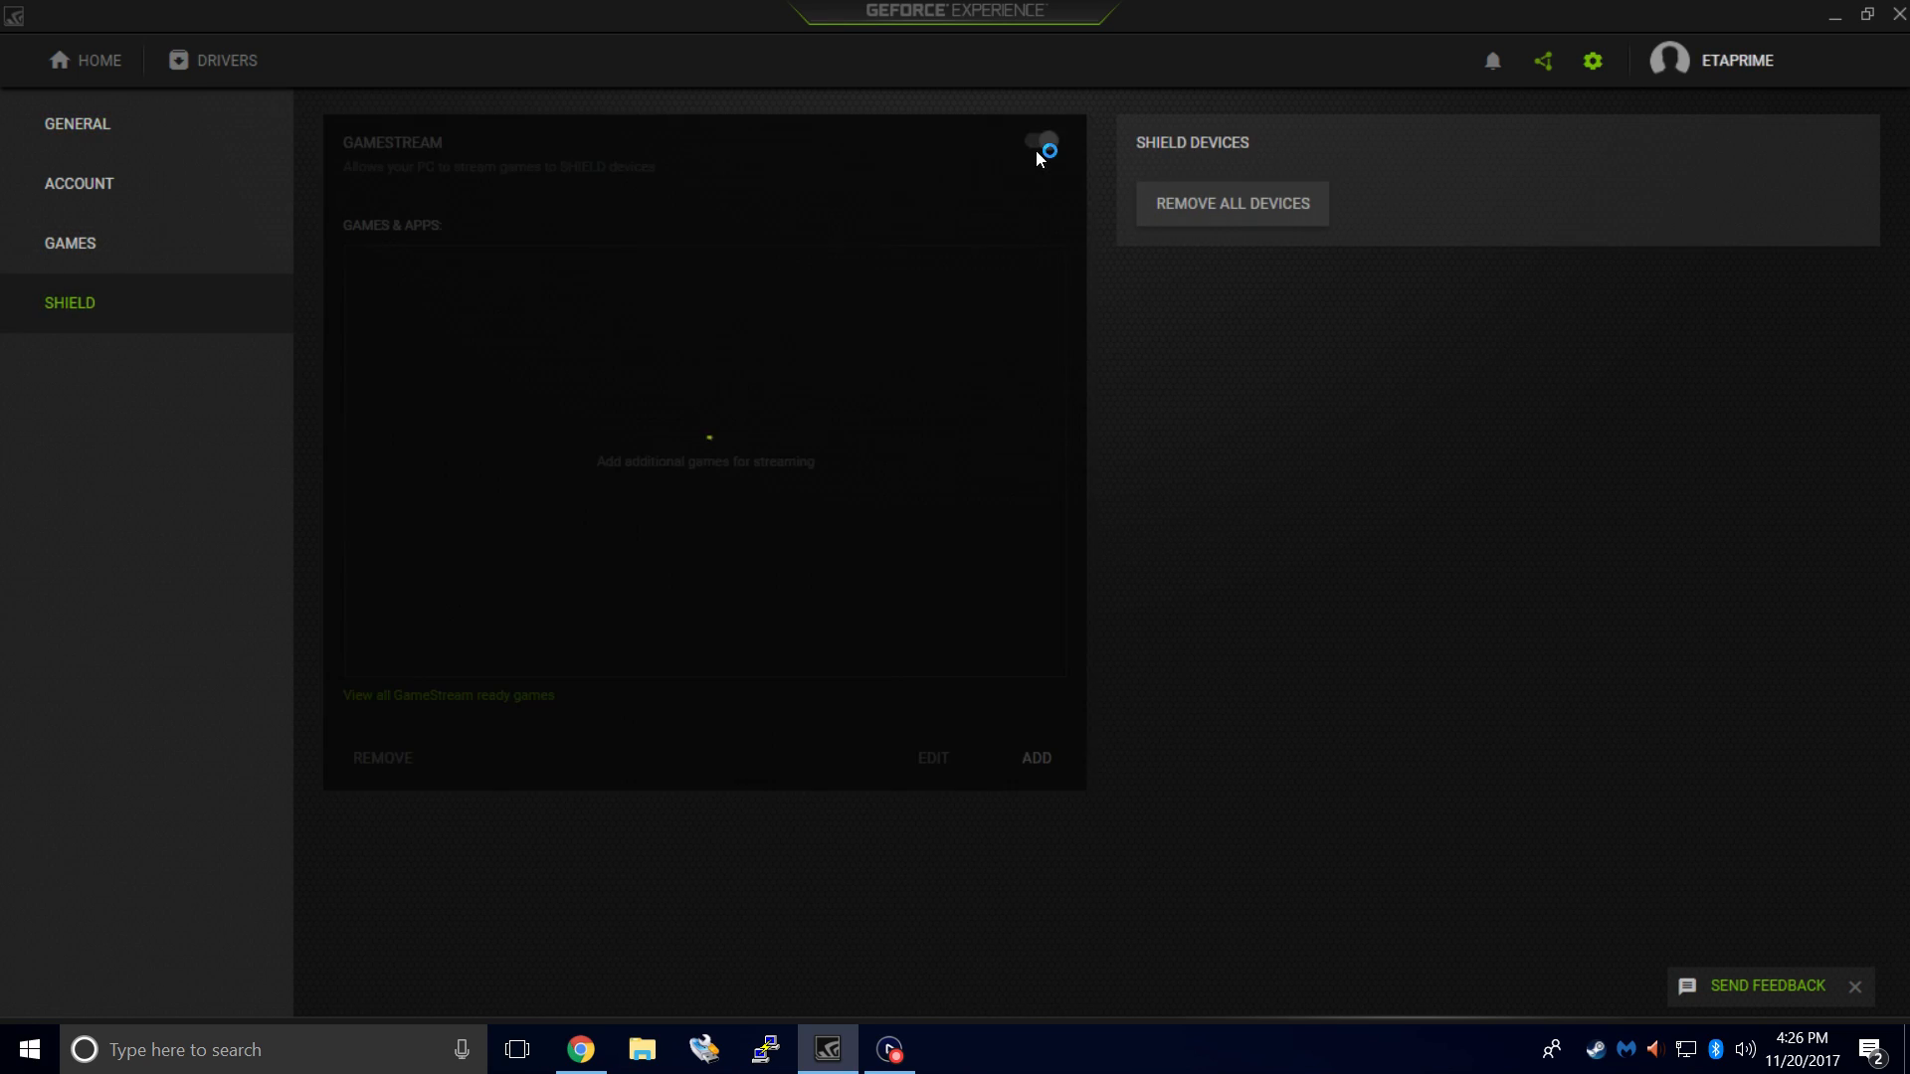
left_click(1039, 141)
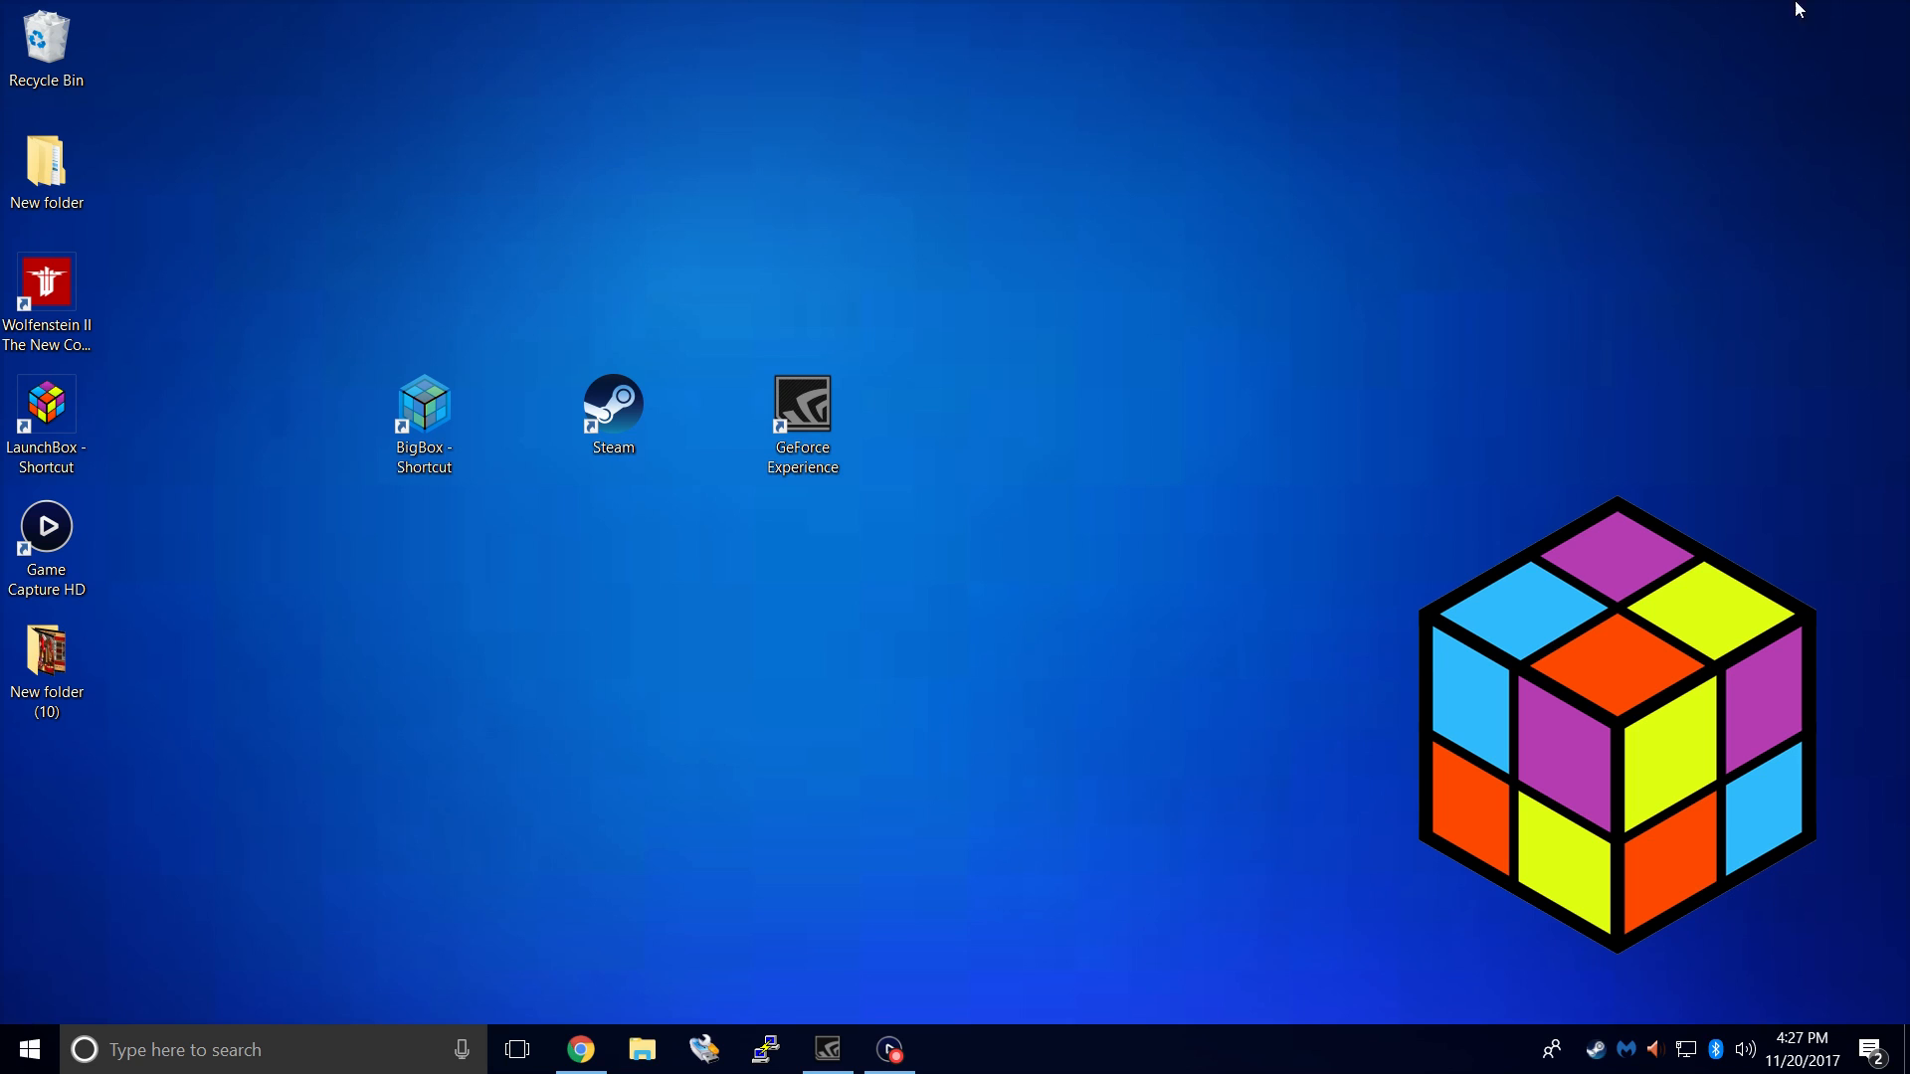
Launch Steam maximized and show the Games menu with the non-Steam game option.
double_click(613, 398)
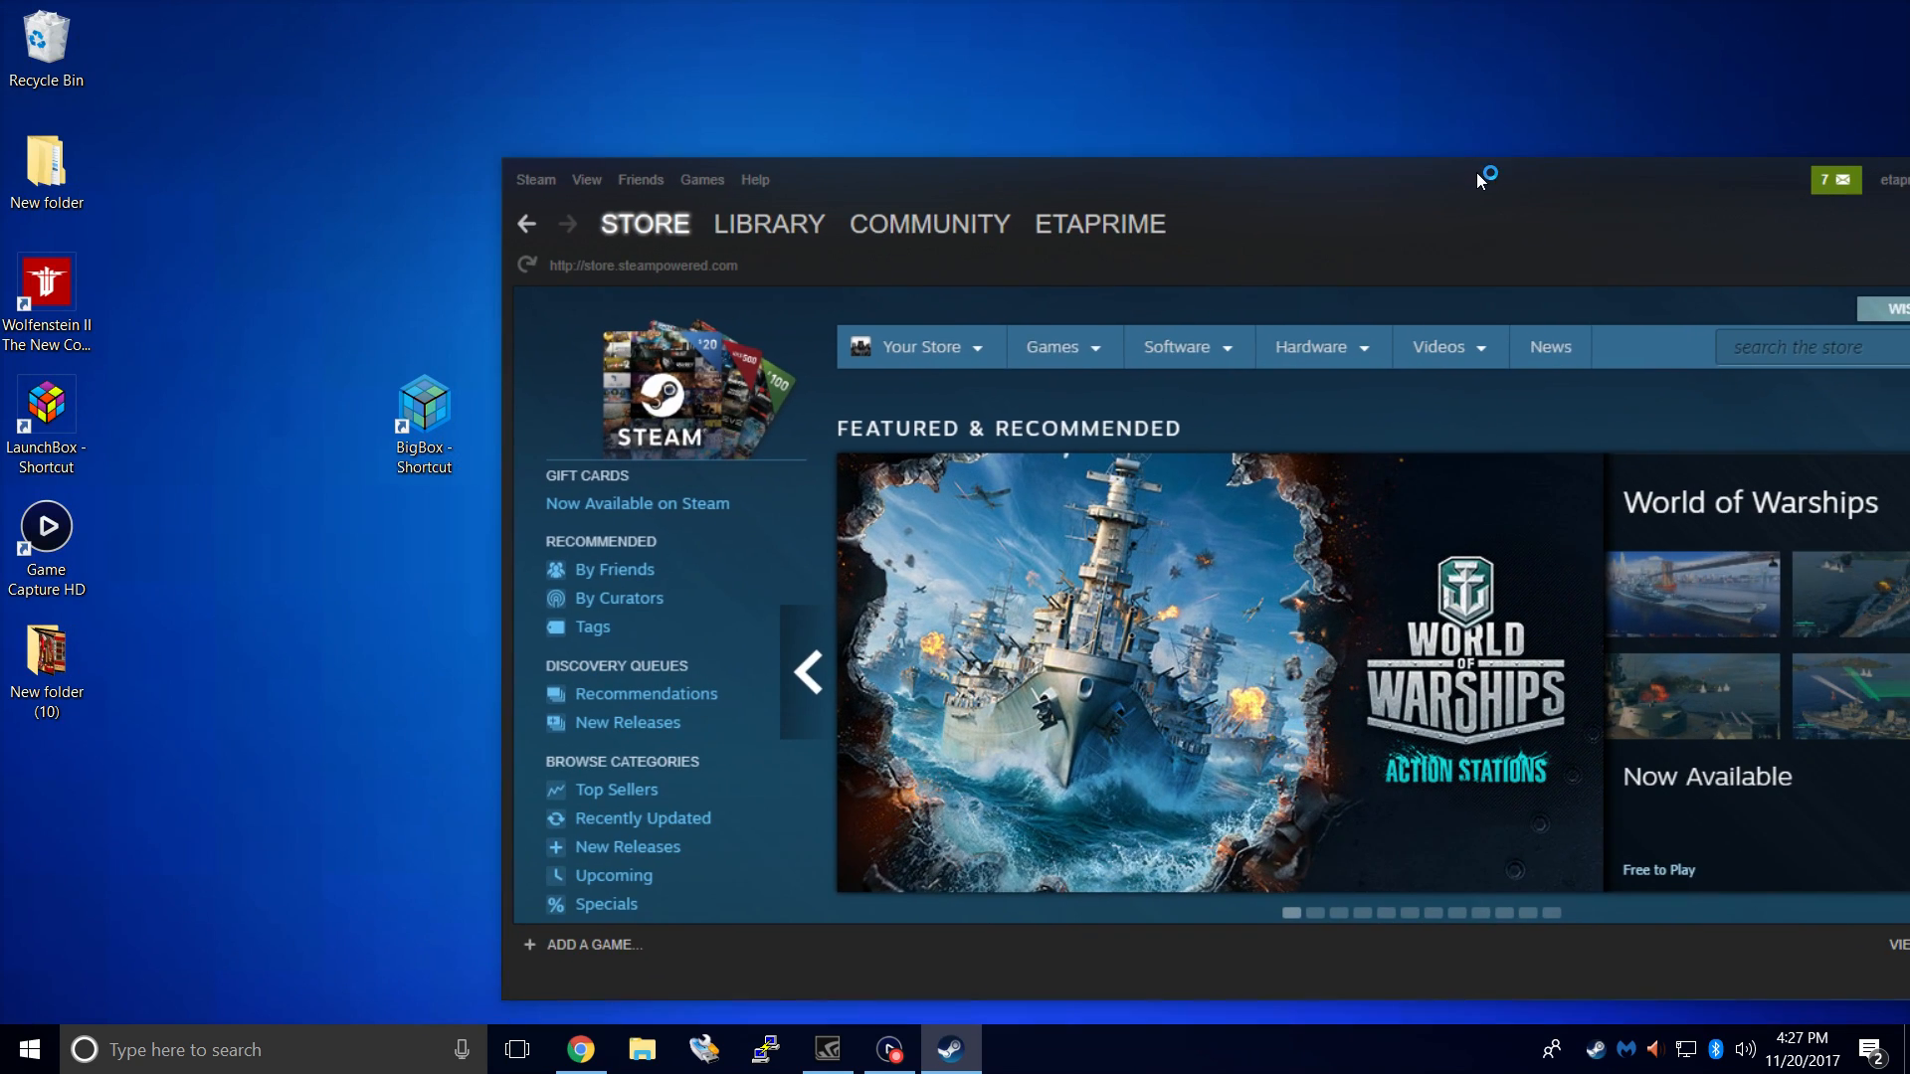
left_click(1098, 225)
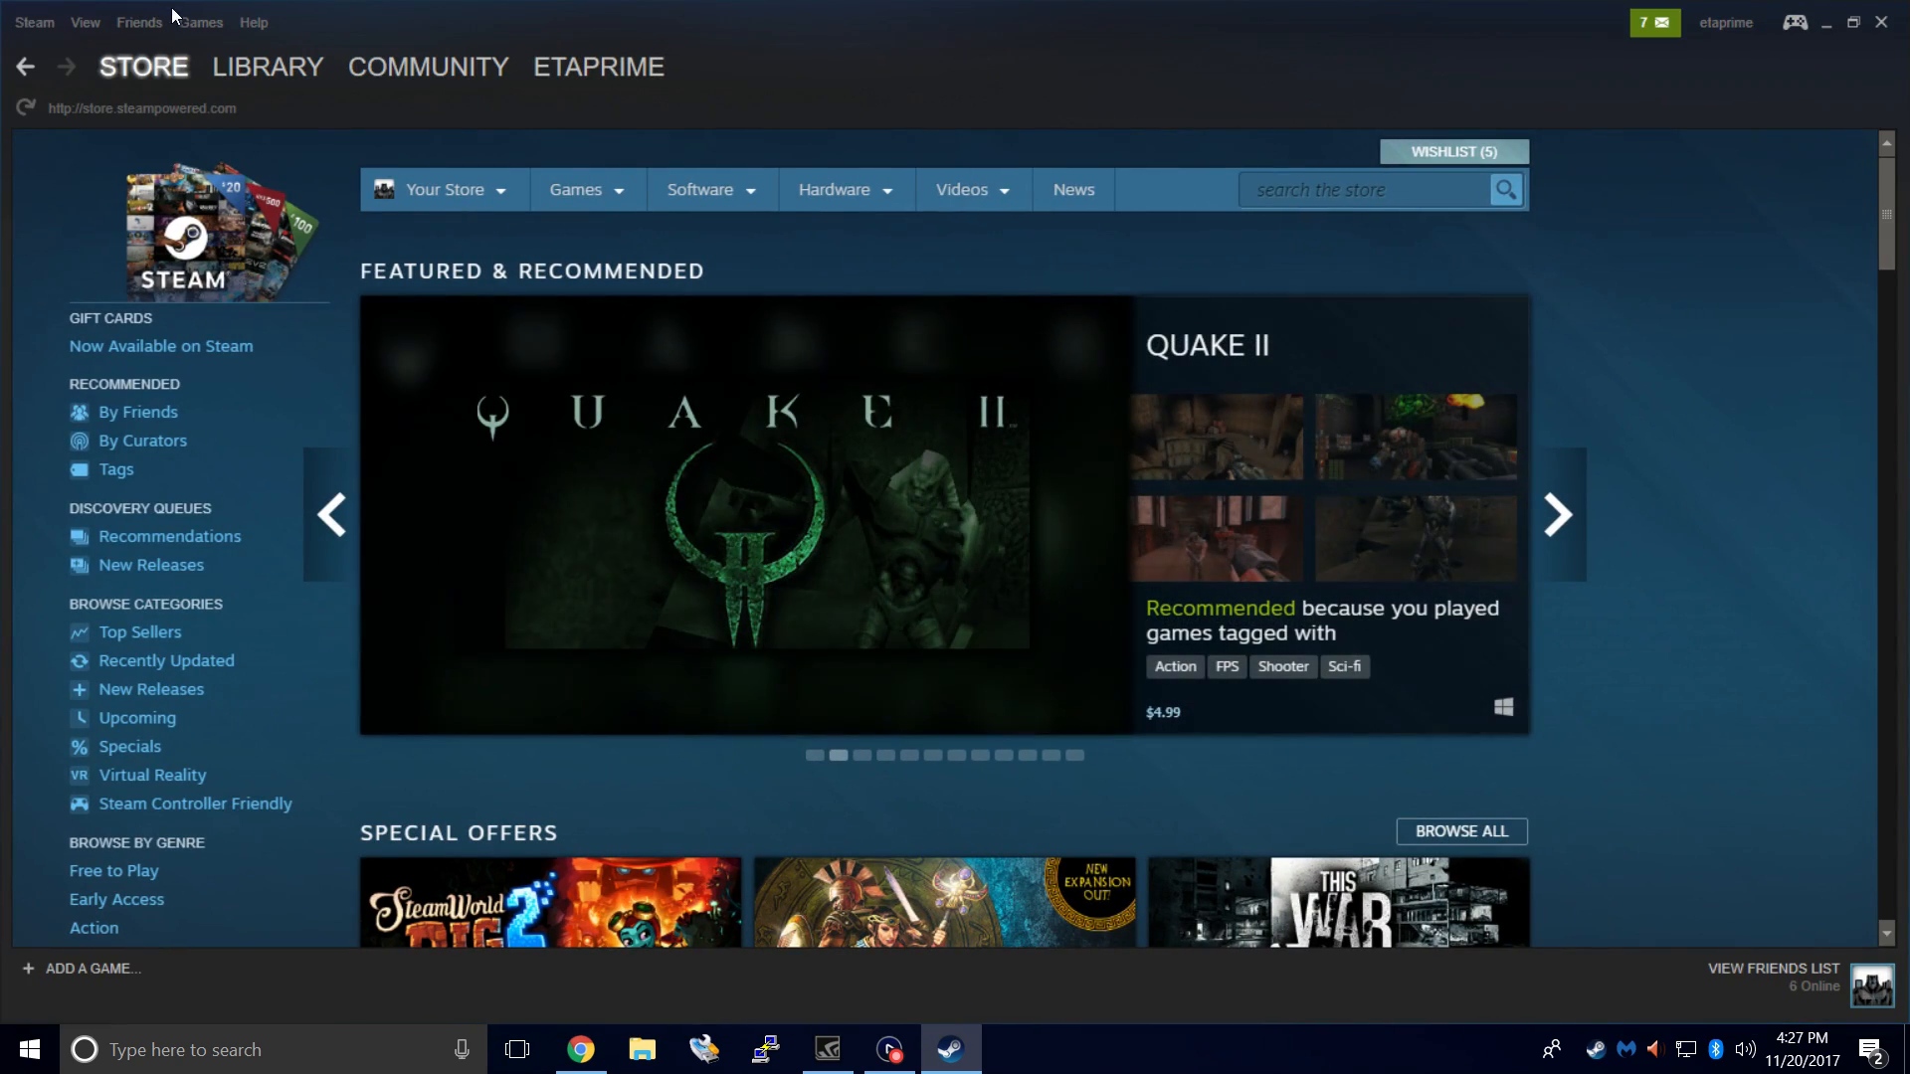
left_click(199, 22)
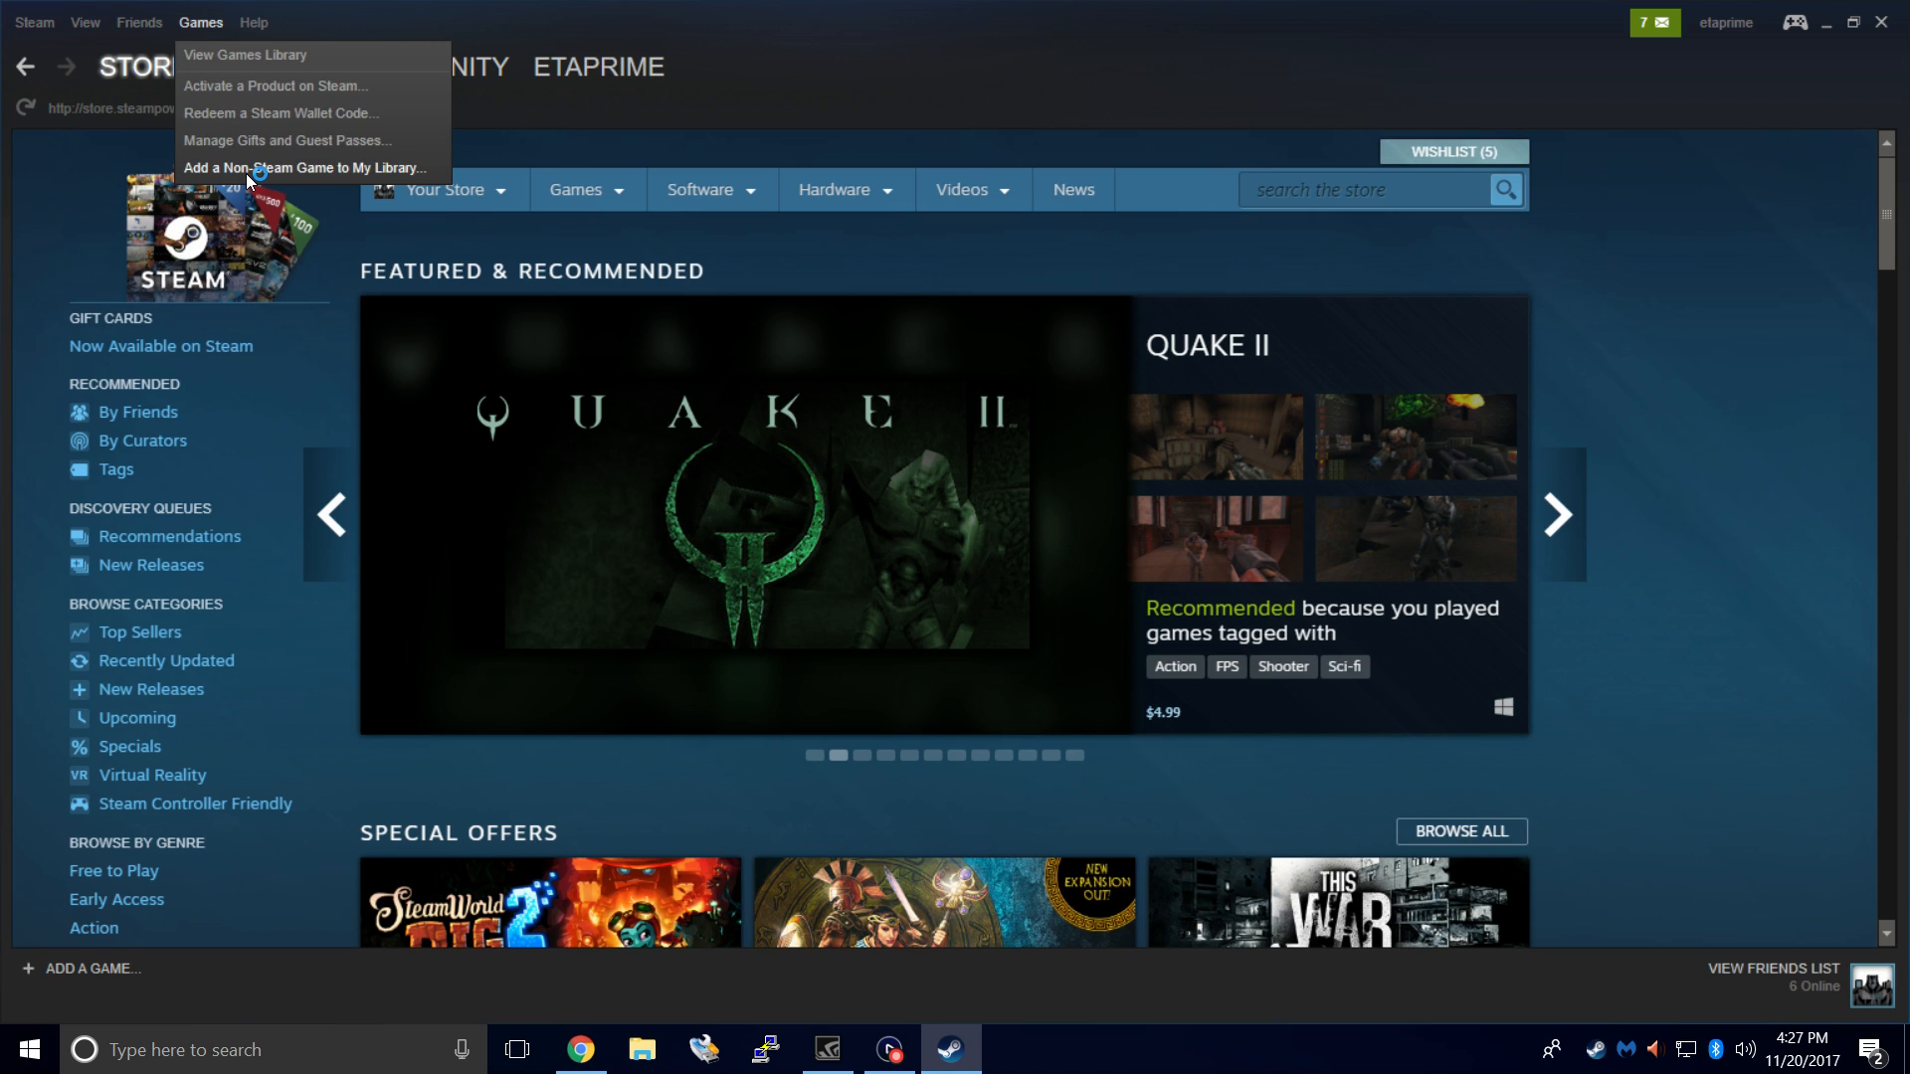
Add BigBox - Shortcut to the Steam library as a non-Steam game.
left_click(303, 167)
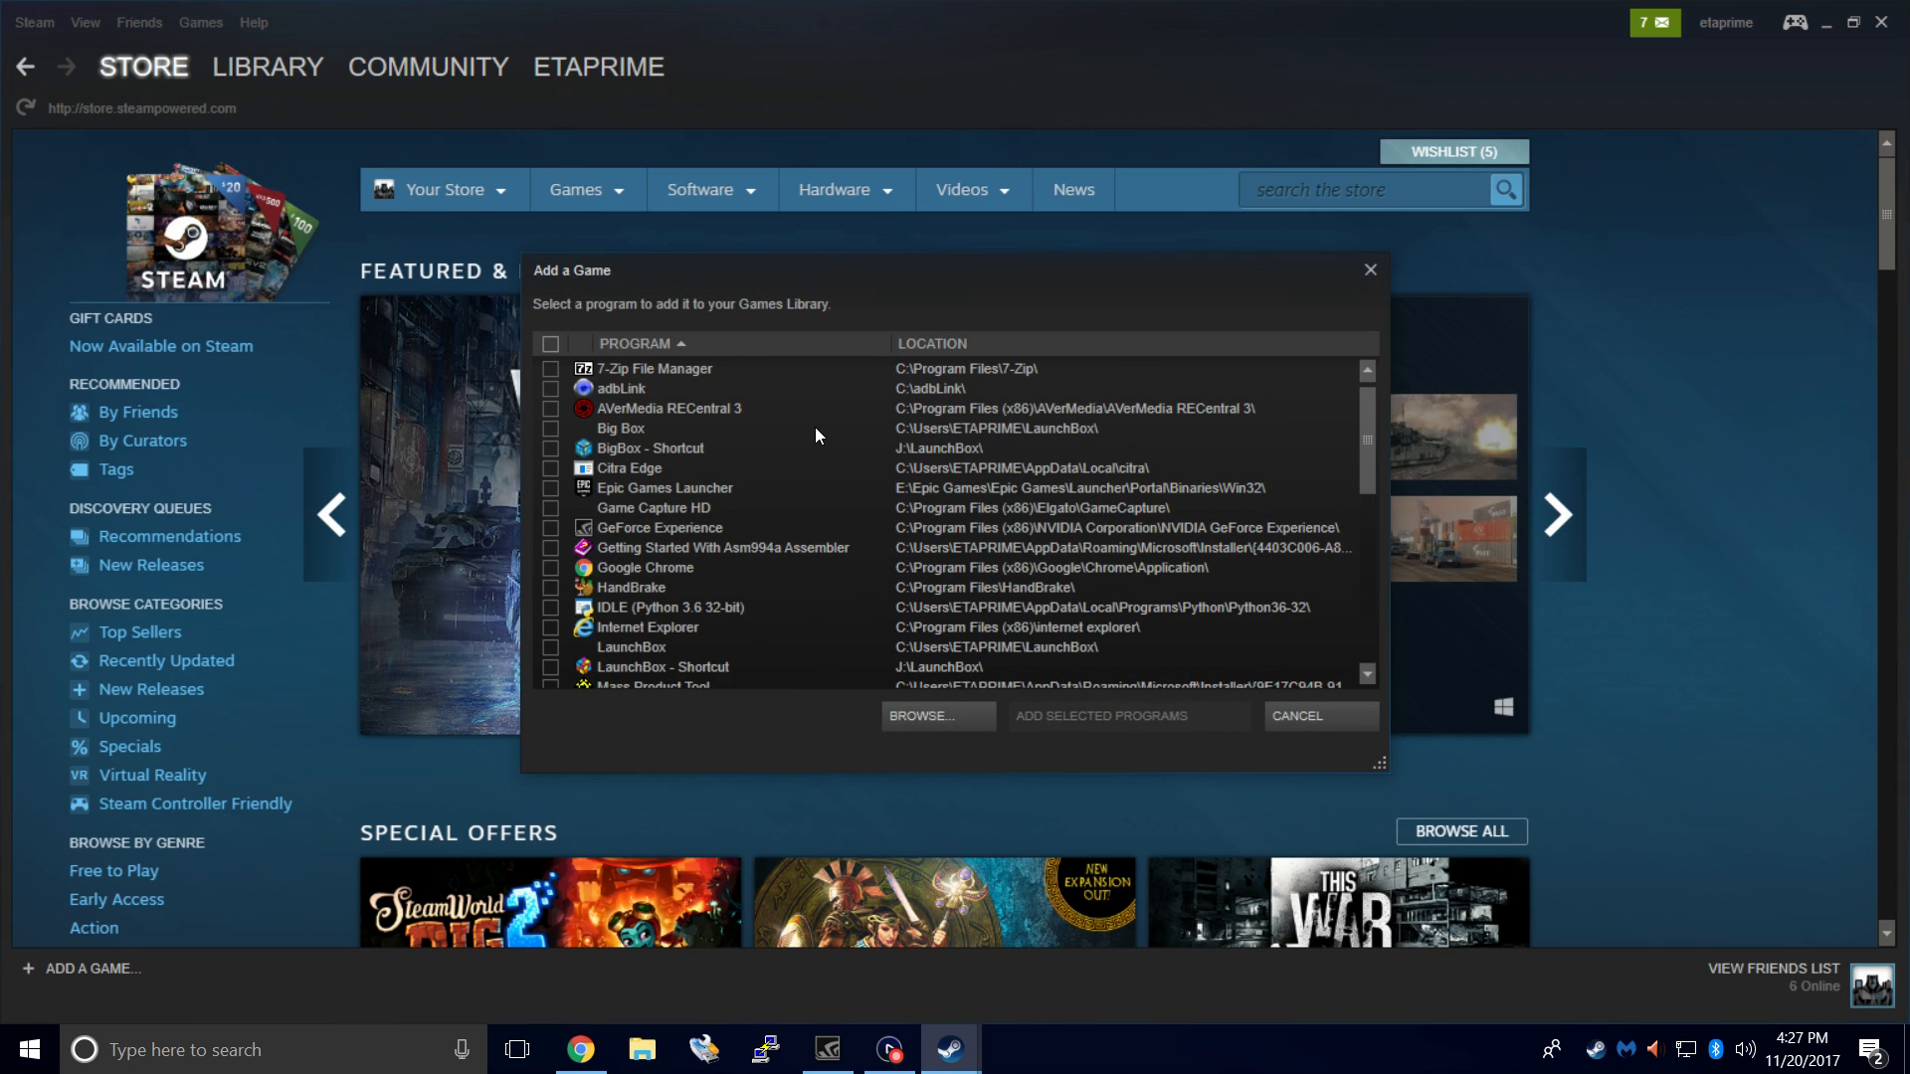
scroll("up", 3)
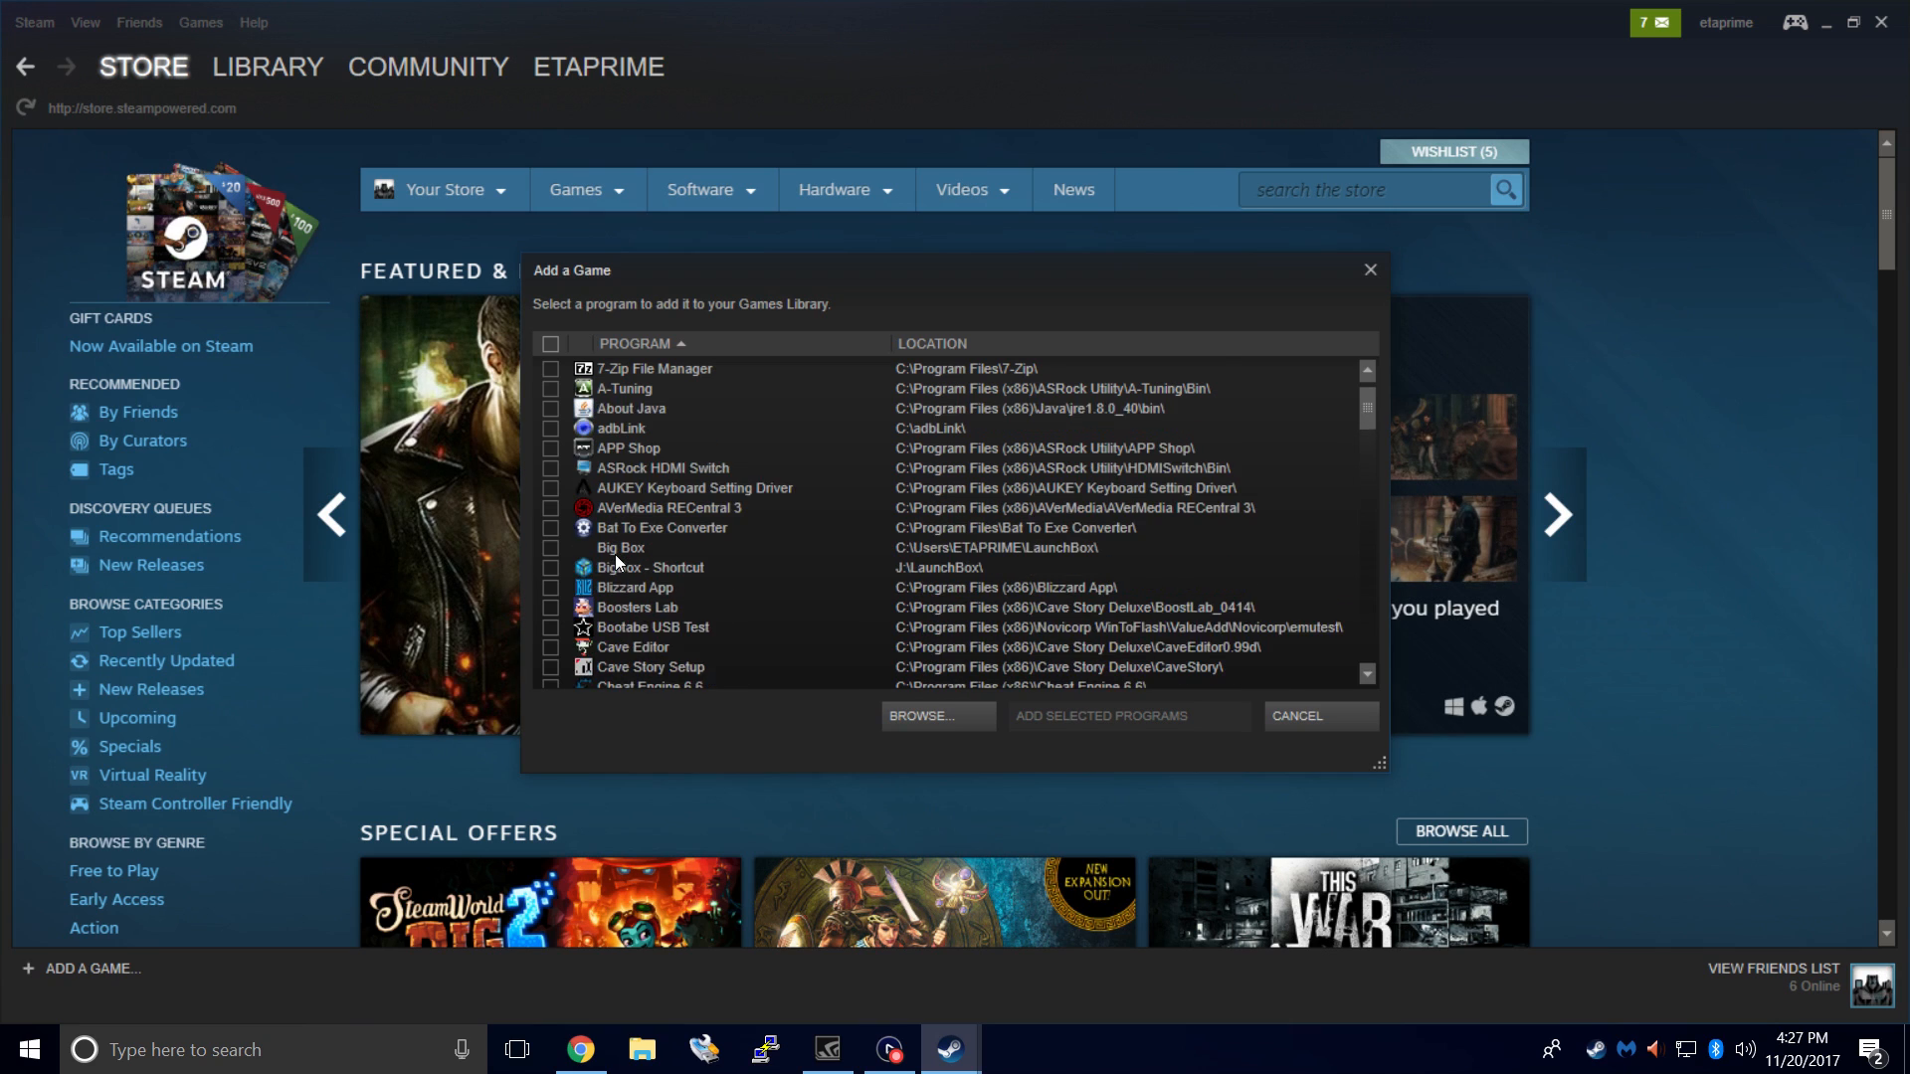
scroll("down", 3)
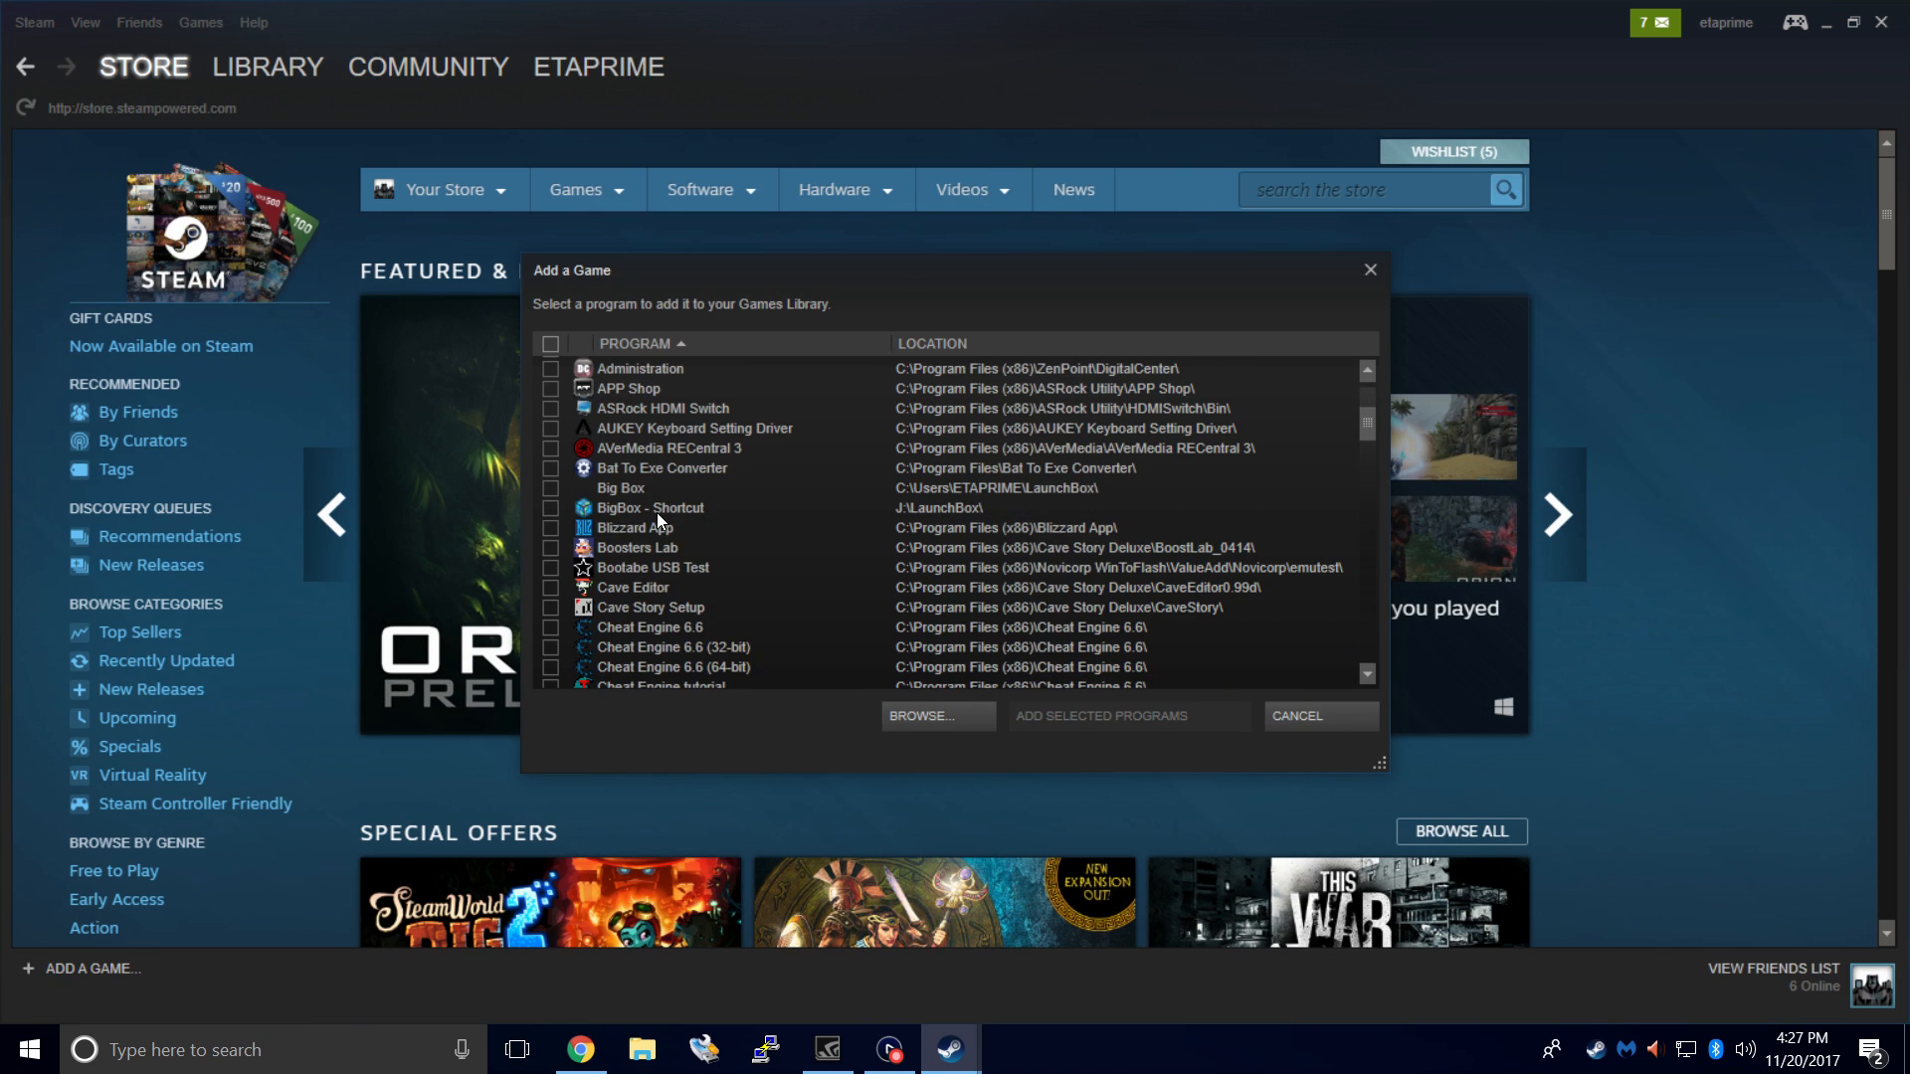
left_click(551, 508)
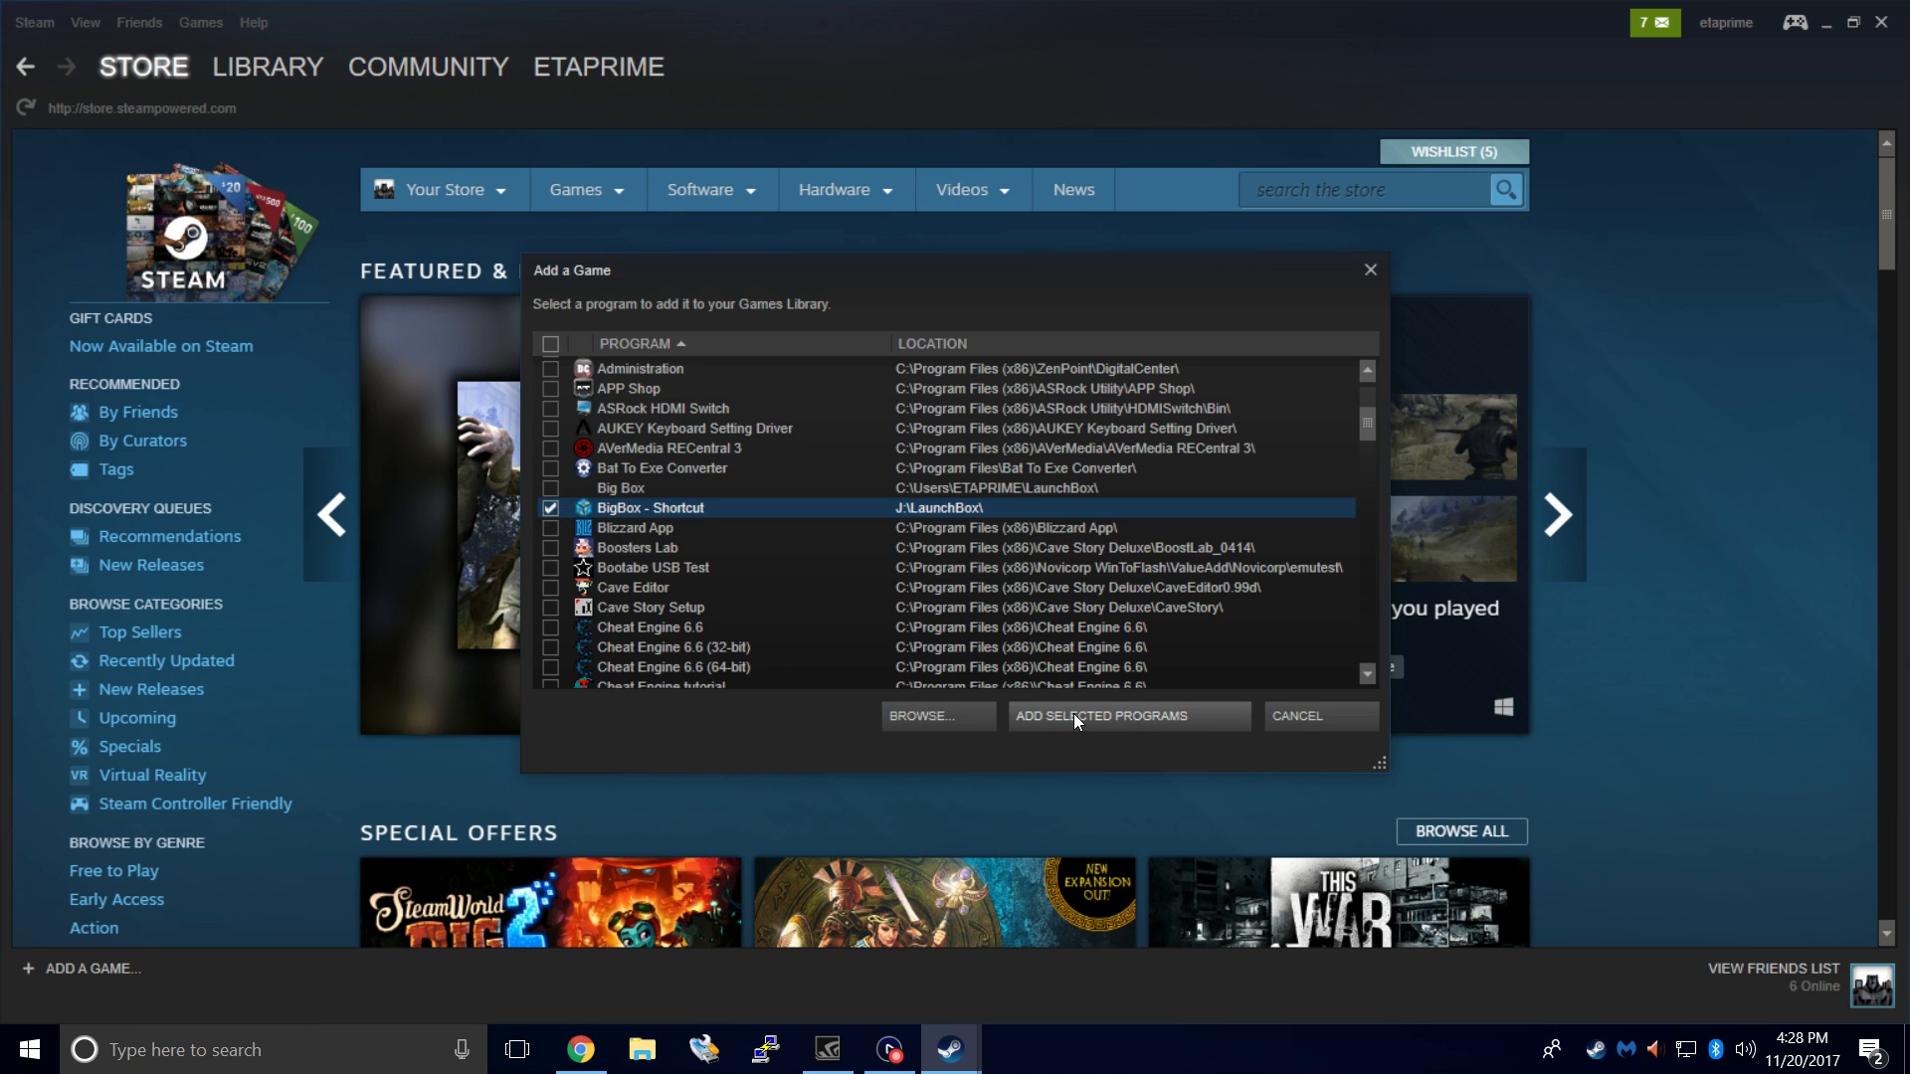
left_click(266, 65)
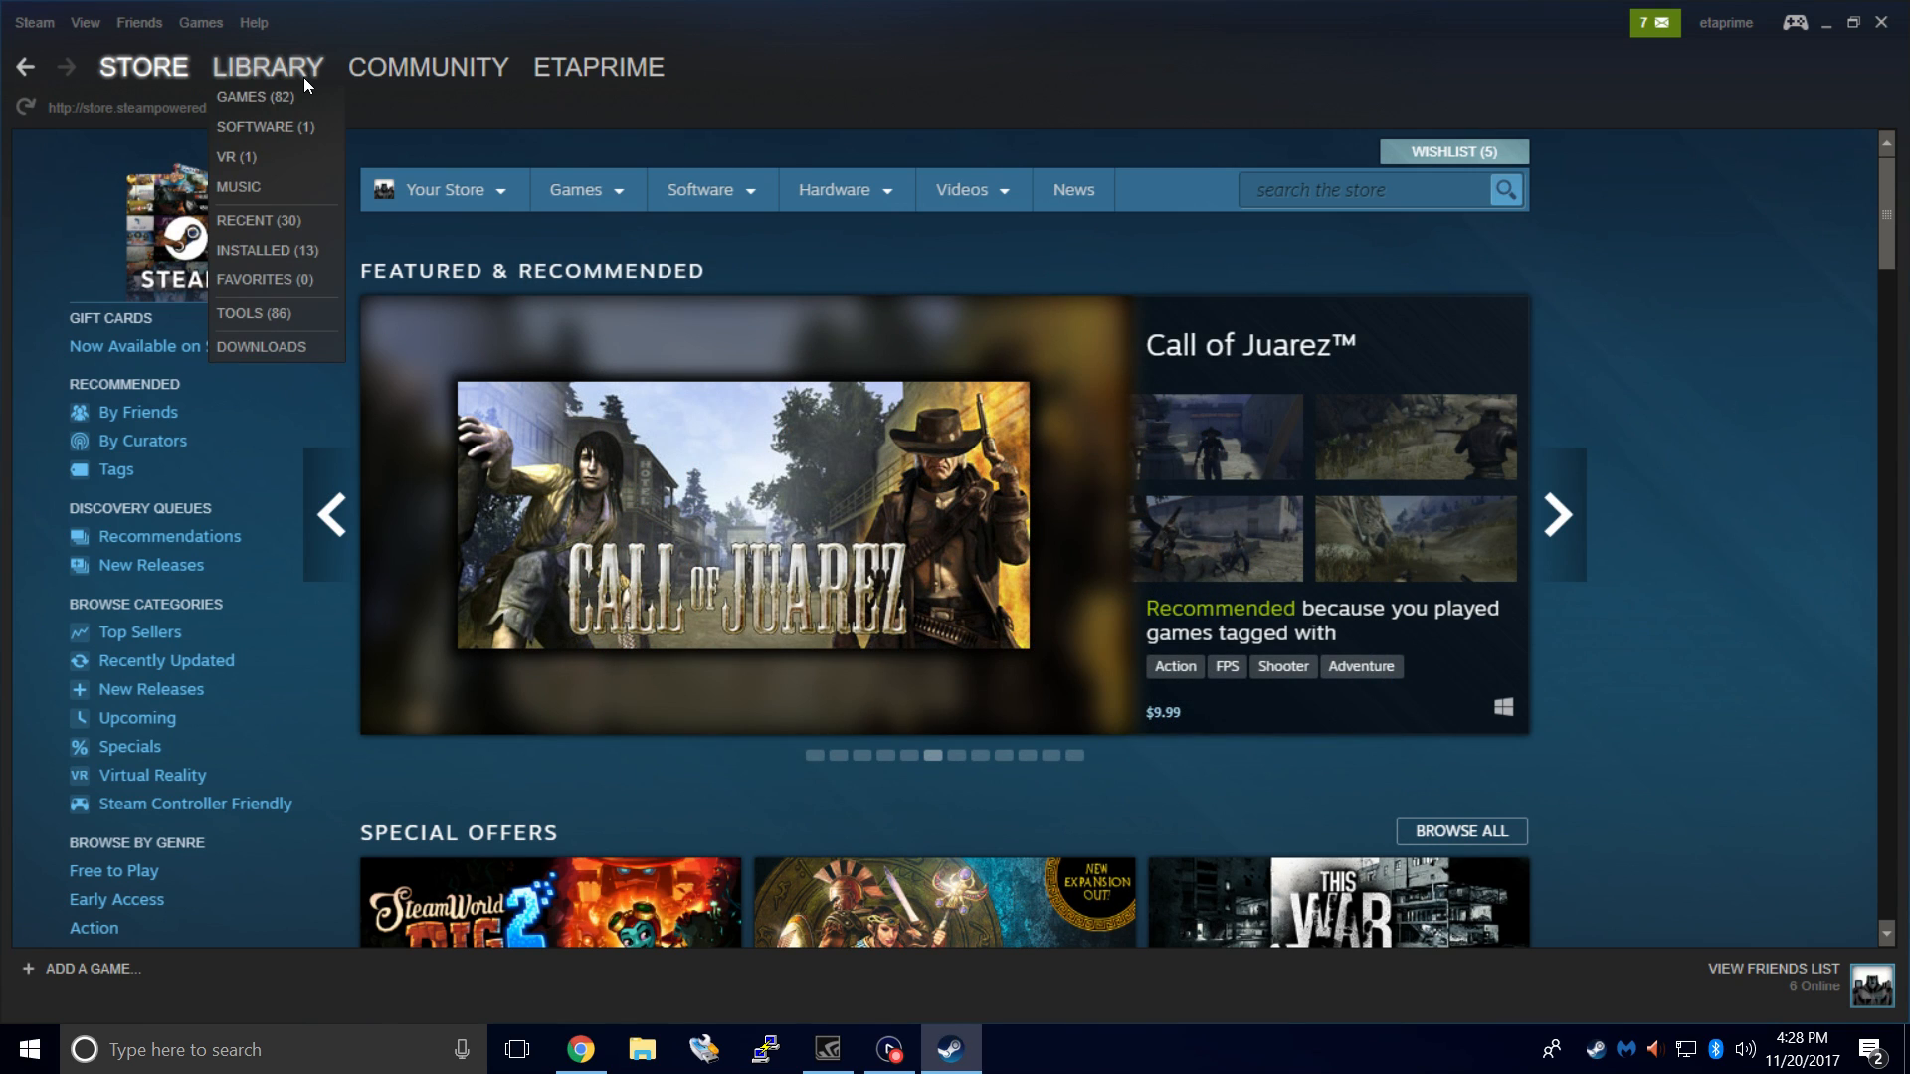
Show the Steam games library listing BigBox - Shortcut.
left_click(253, 97)
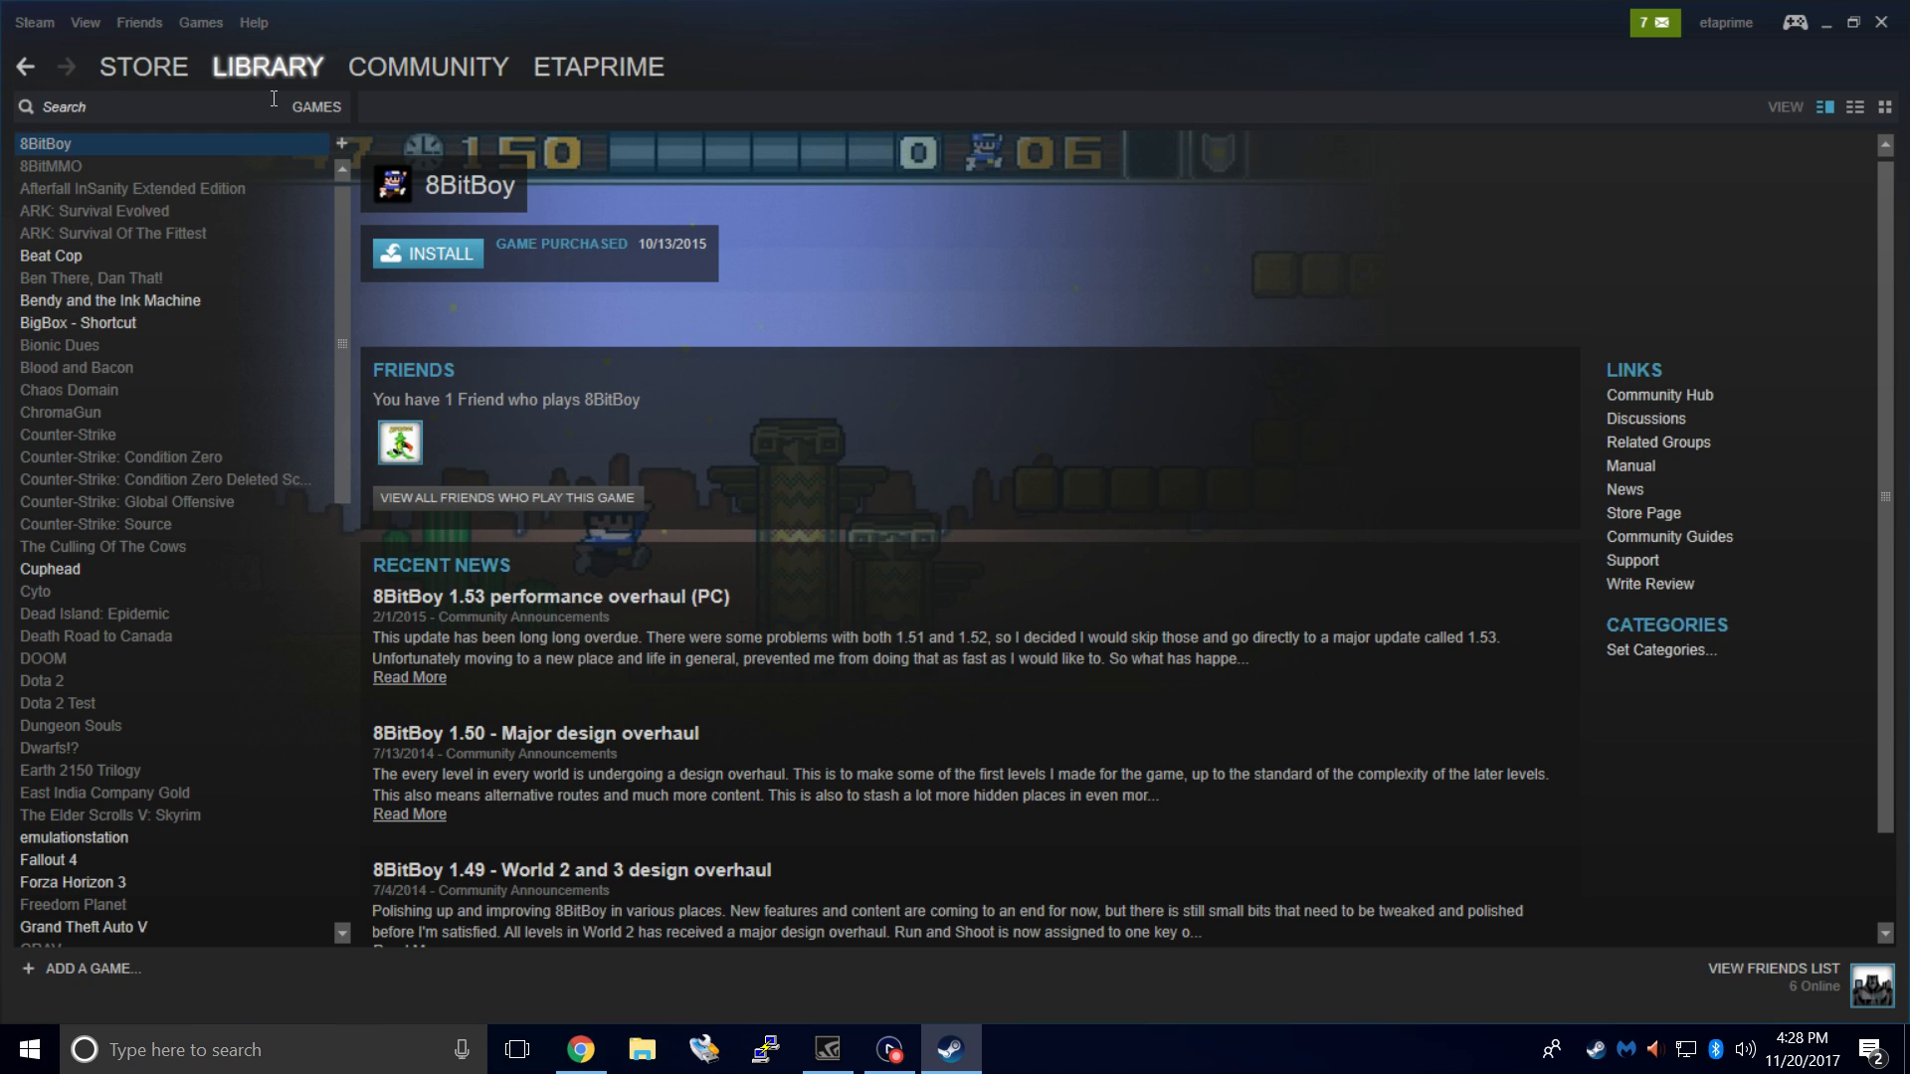
mouse_move(93, 326)
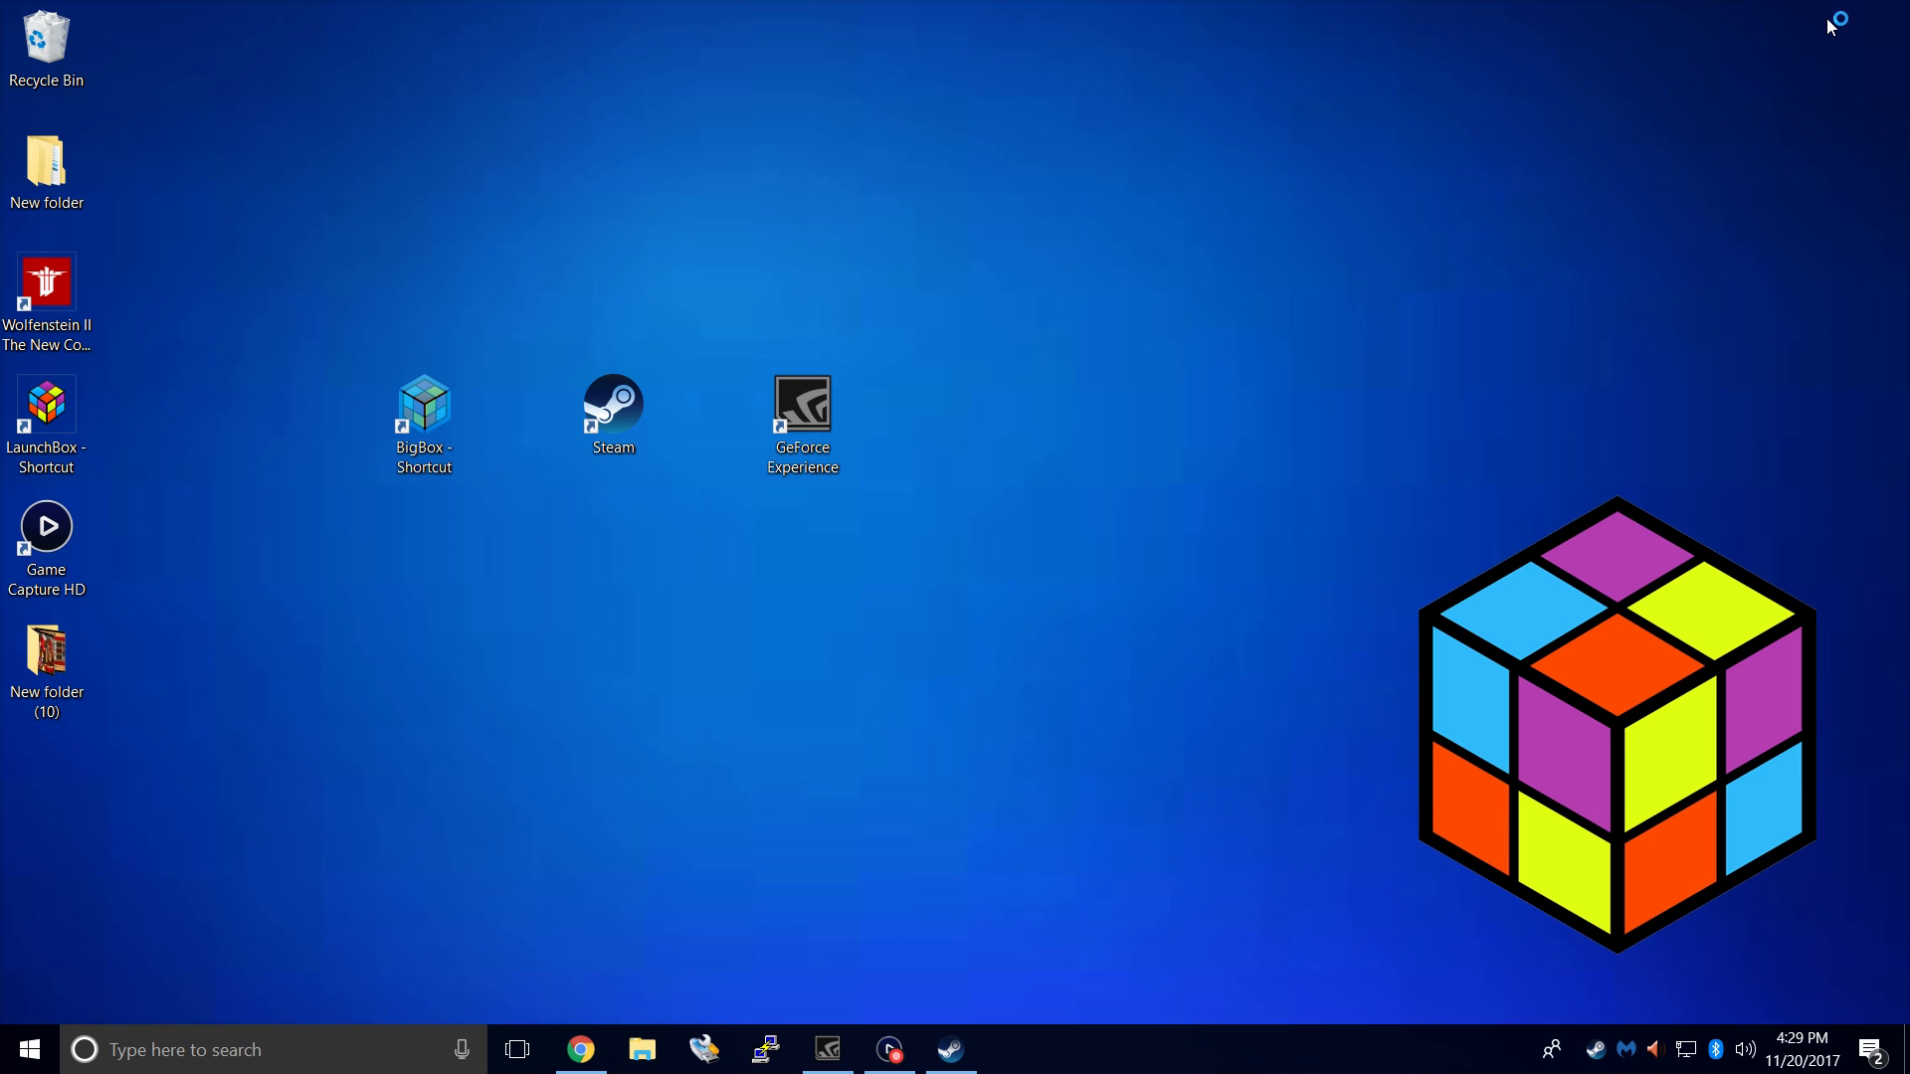
mouse_move(1830, 26)
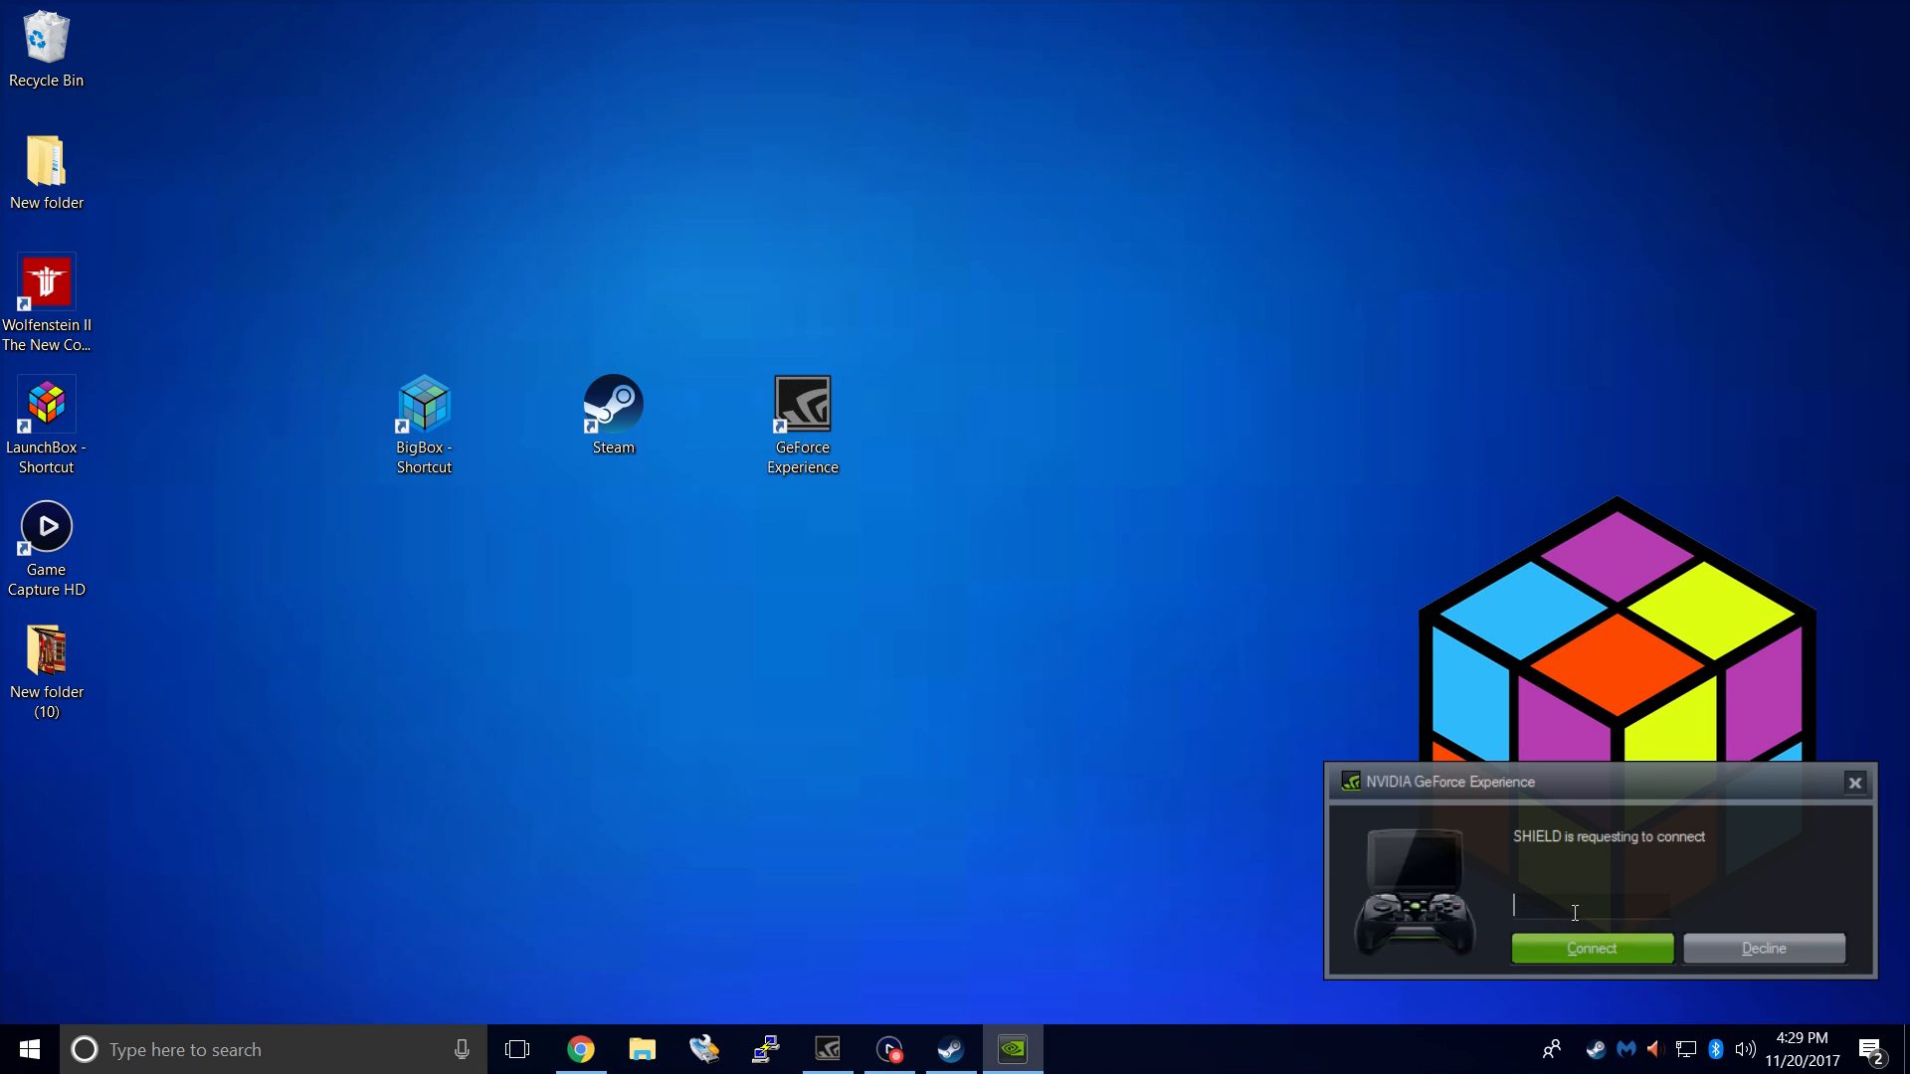
mouse_move(1592, 957)
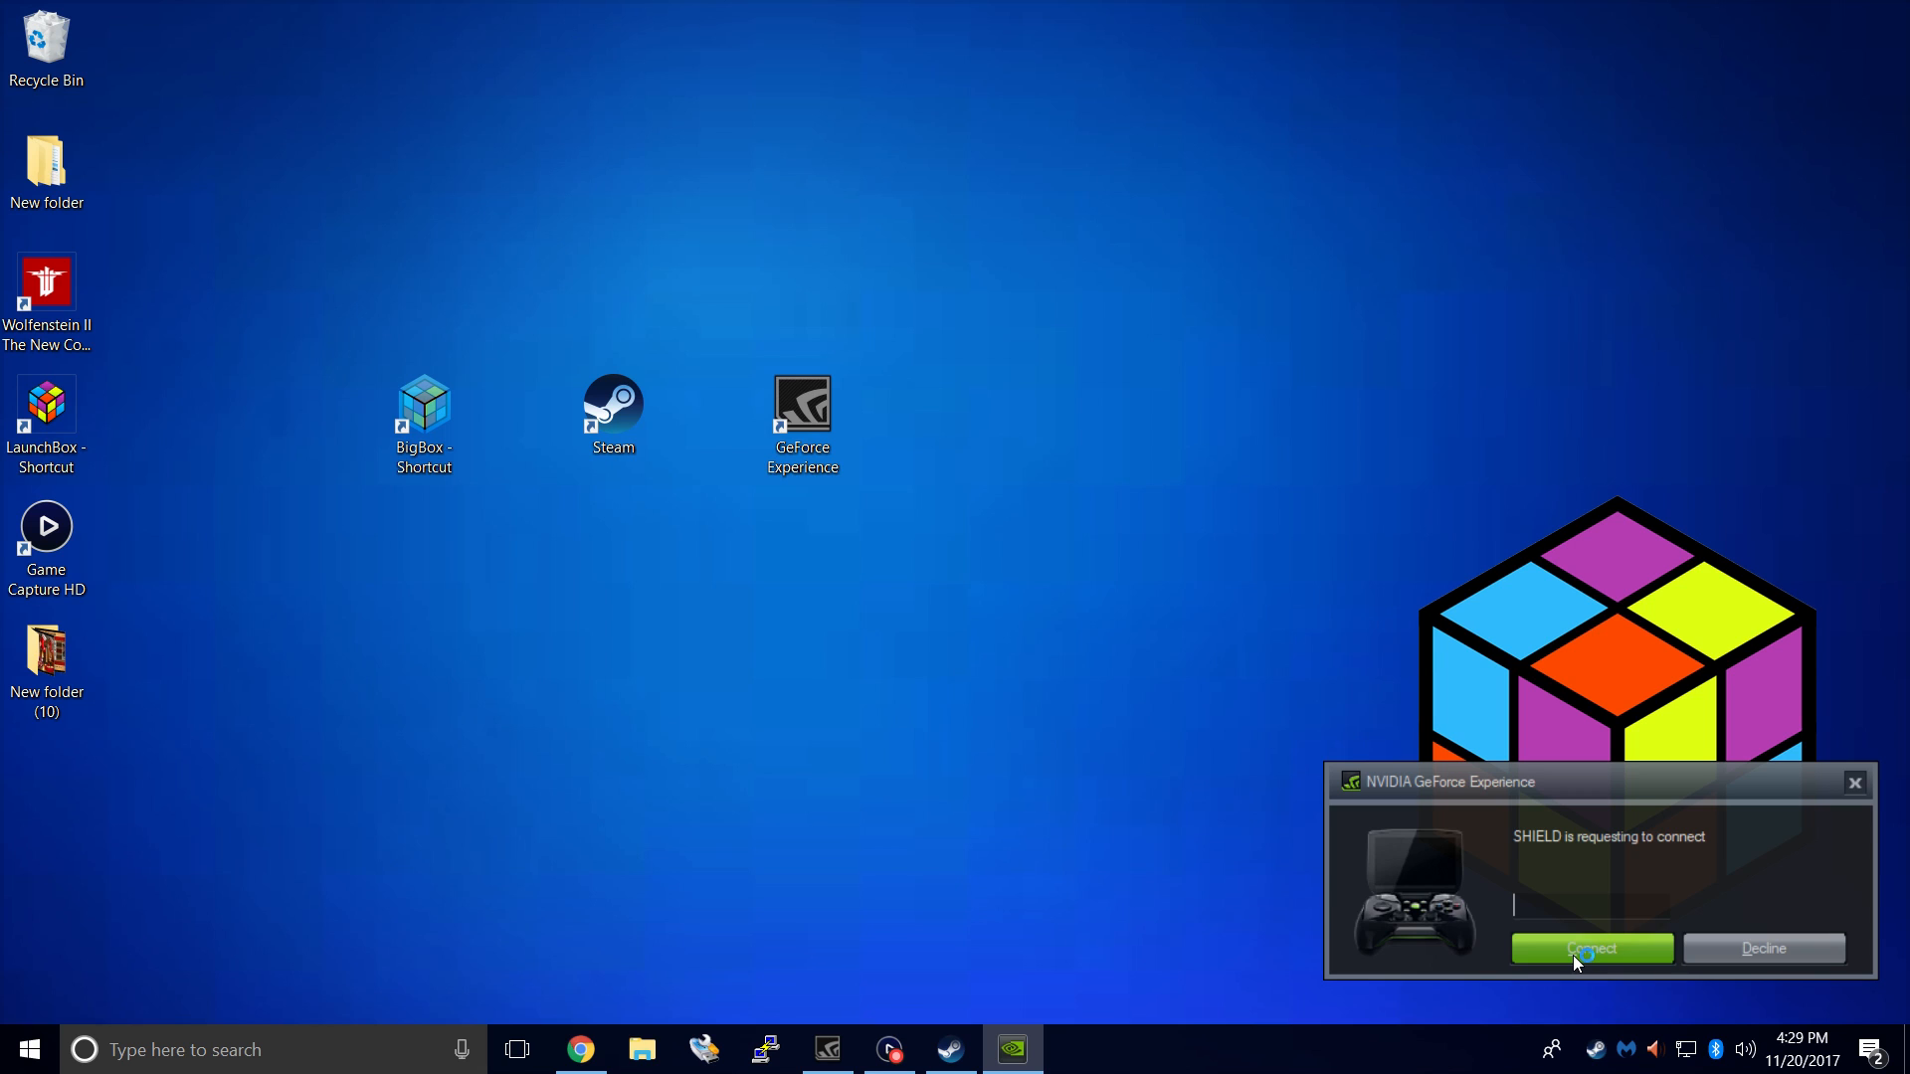